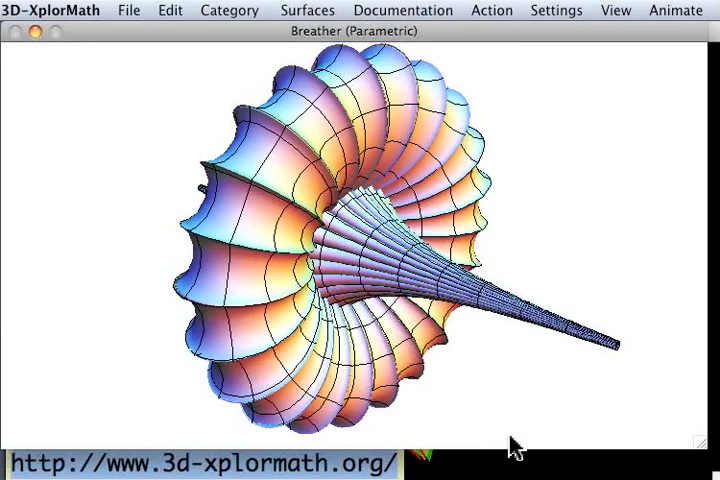
- Run the Breather surface's morph animation and replay it twice more
{"action": "left_click", "coordinate": [676, 10]}
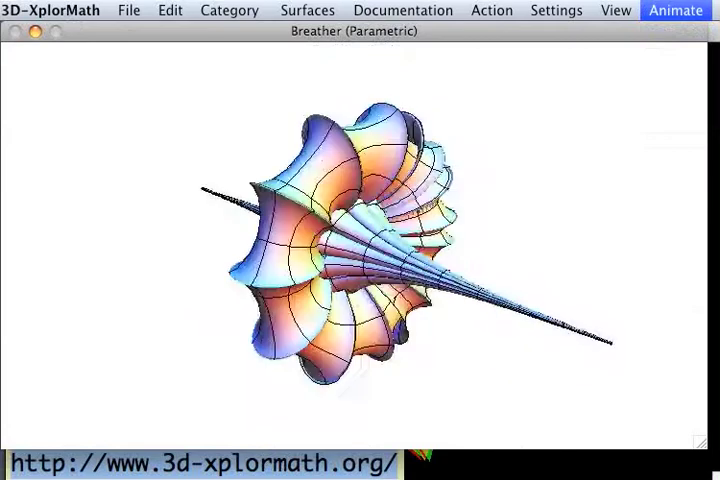
{"action": "left_click", "coordinate": [675, 10]}
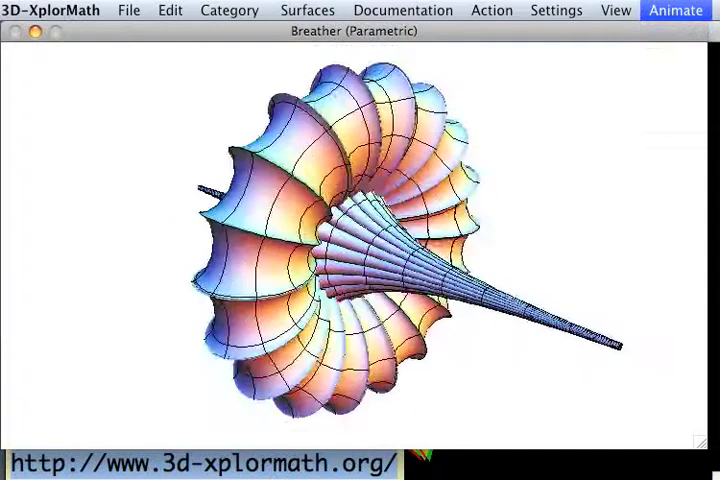
{"action": "left_click", "coordinate": [674, 10]}
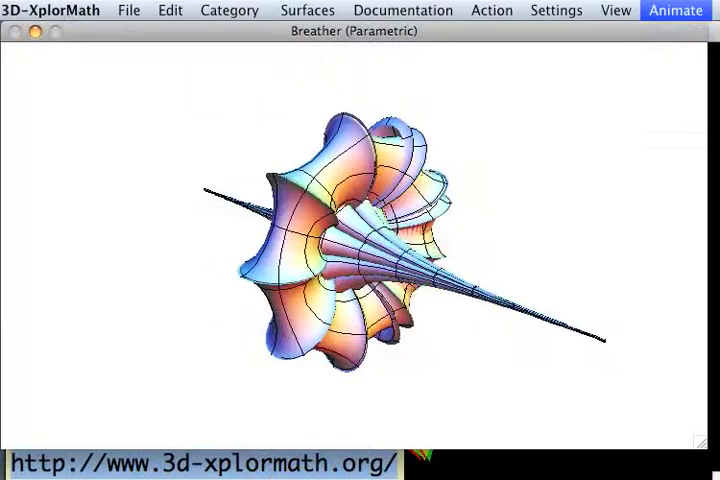
{"action": "left_click", "coordinate": [229, 10]}
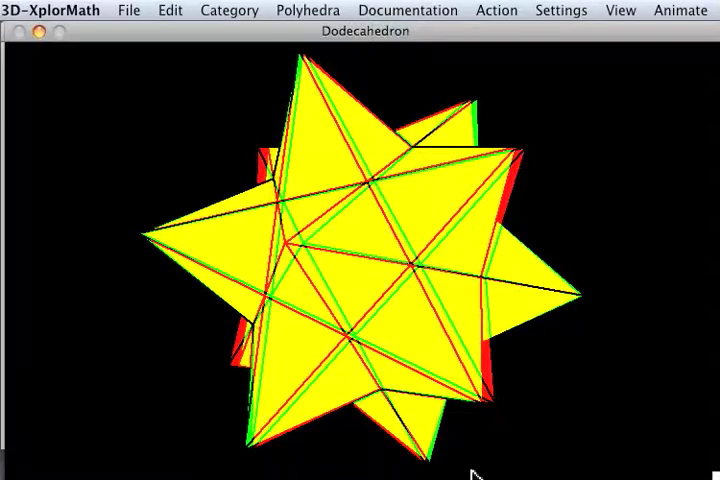
{"action": "mouse_move", "coordinate": [446, 253]}
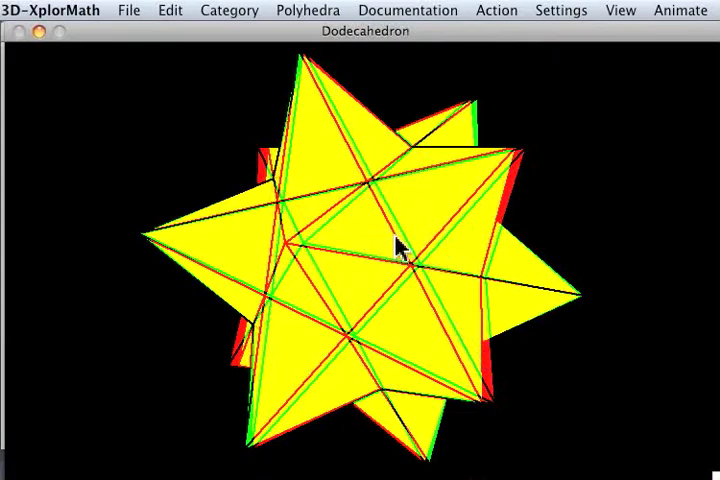
{"action": "mouse_move", "coordinate": [352, 262]}
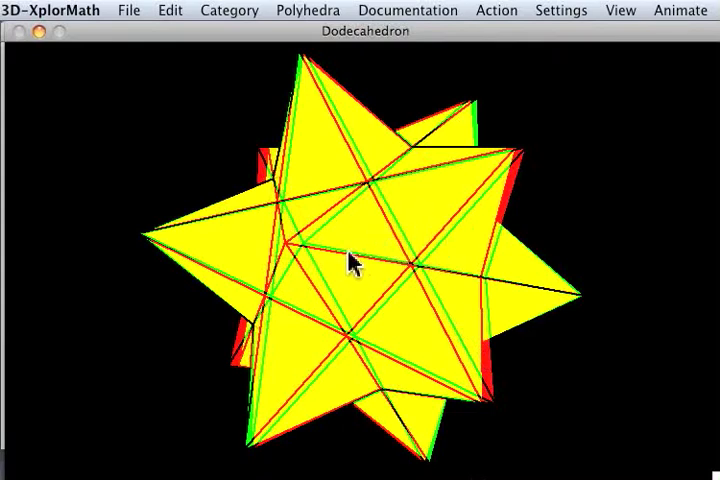
{"action": "mouse_move", "coordinate": [337, 203]}
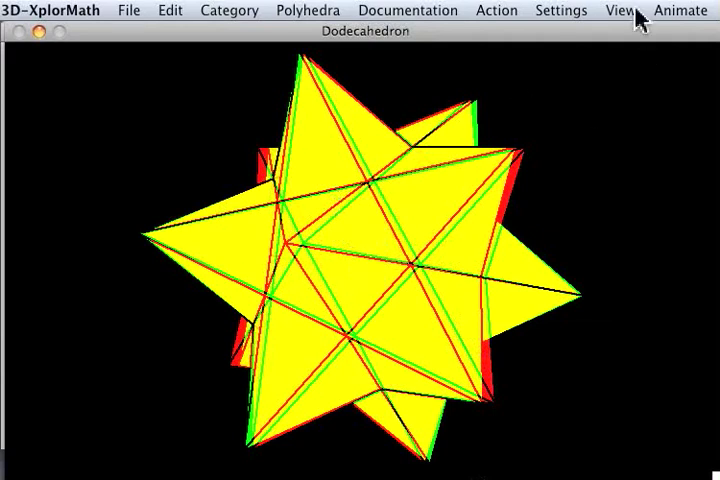
- Turn on Monocular Vision so the dodecahedron appears as a coloured solid on white
{"action": "left_click", "coordinate": [620, 10]}
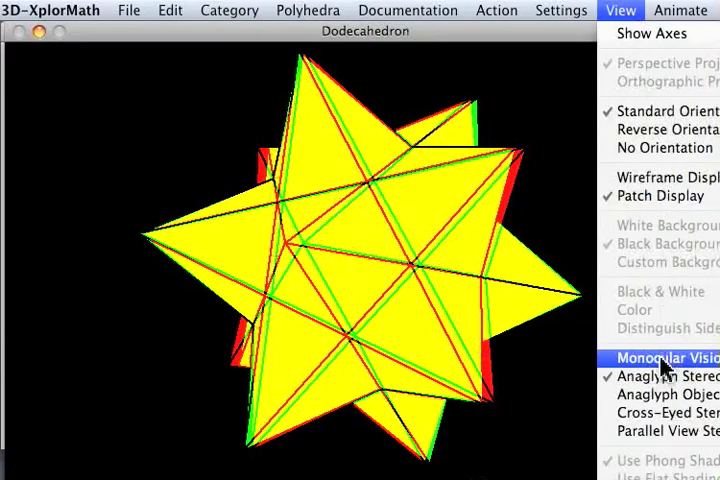
{"action": "left_click", "coordinate": [497, 10]}
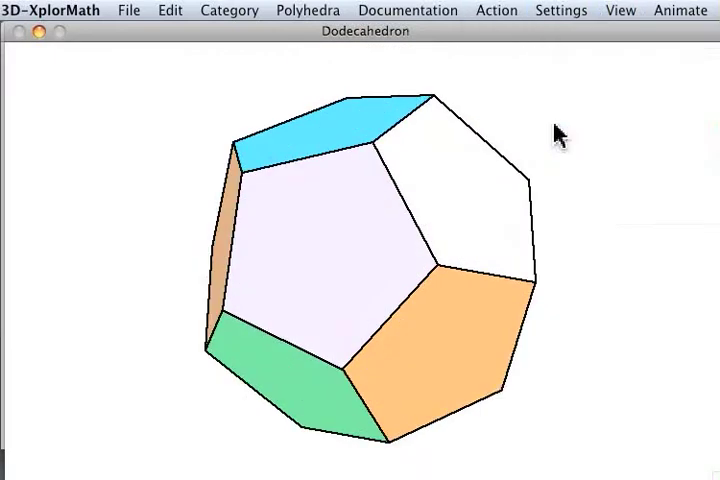
{"action": "mouse_move", "coordinate": [493, 14]}
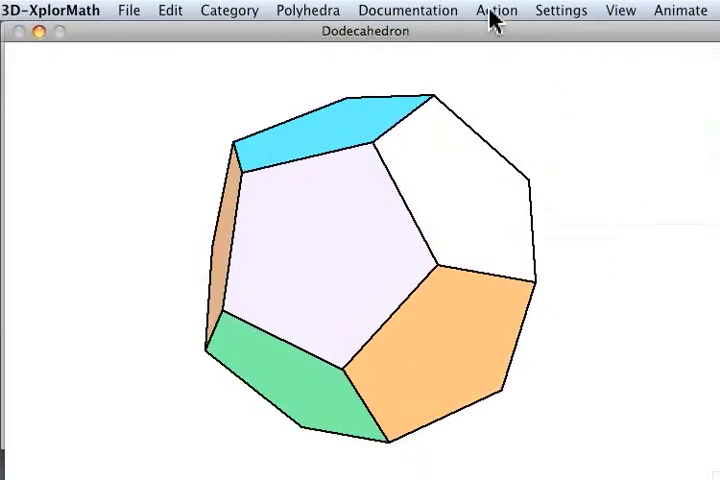
- Choose Show Relation To Cube for the dodecahedron, then run its Morph animation
{"action": "left_click", "coordinate": [496, 10]}
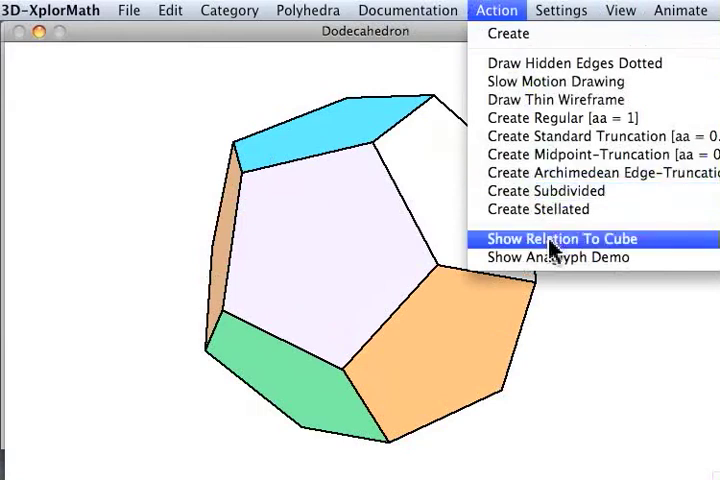
{"action": "left_click", "coordinate": [562, 239]}
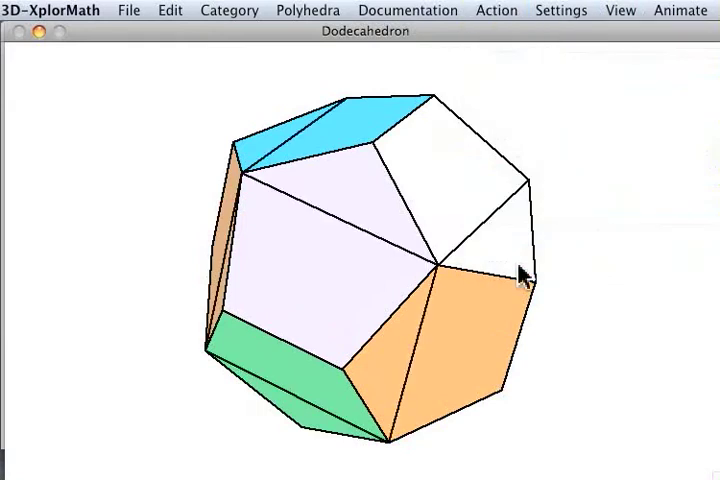
{"action": "mouse_move", "coordinate": [318, 233]}
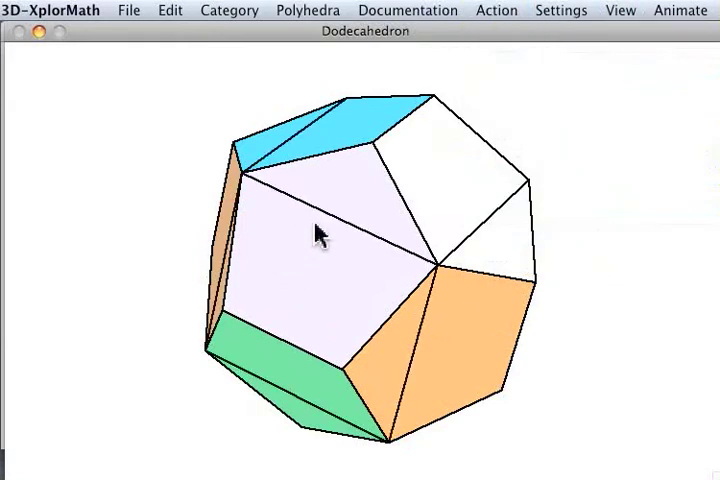
{"action": "mouse_move", "coordinate": [375, 190]}
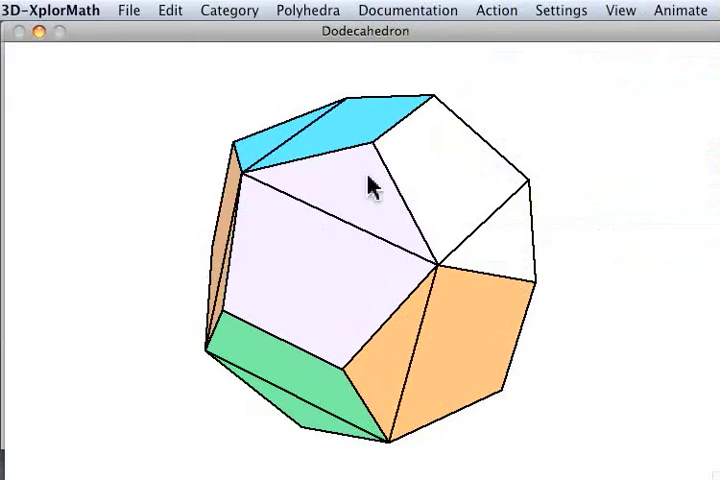
{"action": "mouse_move", "coordinate": [408, 250]}
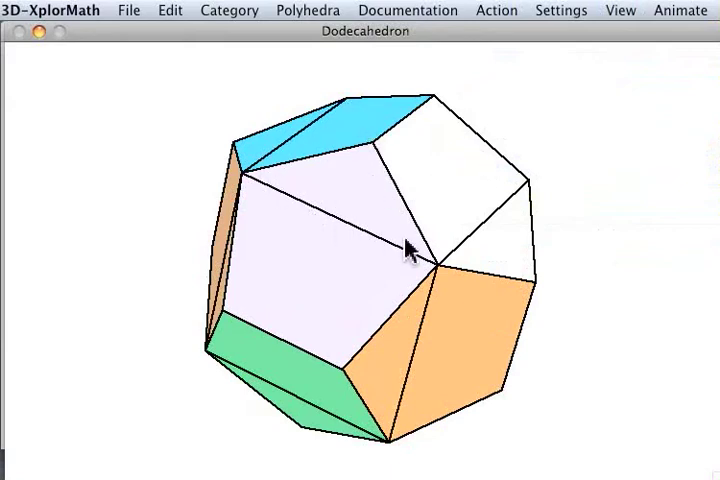
{"action": "mouse_move", "coordinate": [332, 224]}
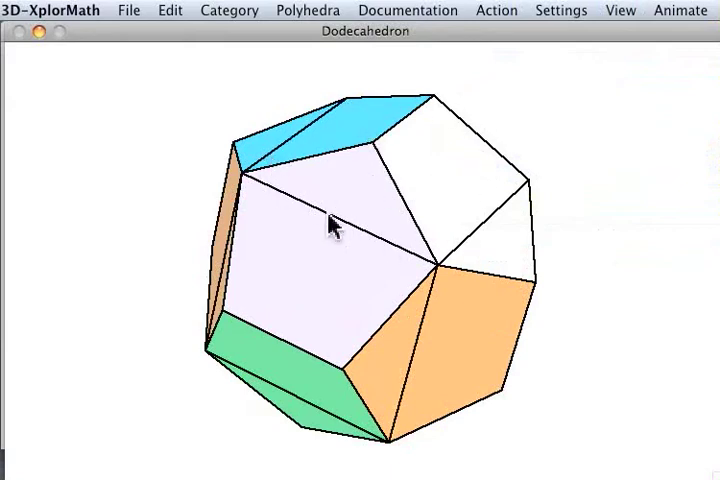
{"action": "mouse_move", "coordinate": [268, 182]}
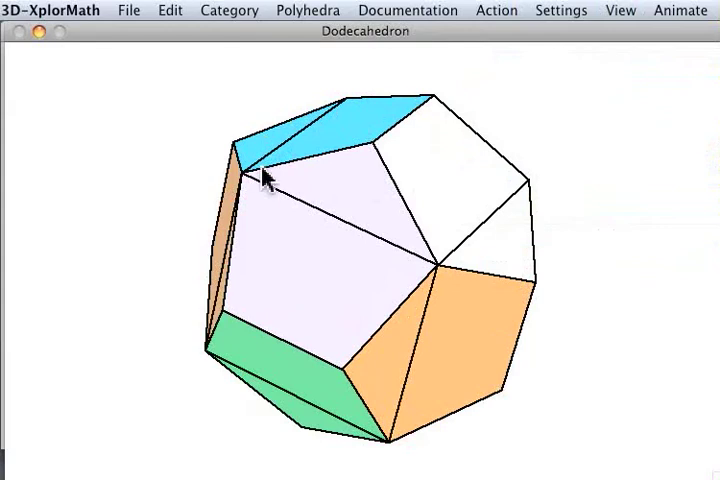
{"action": "mouse_move", "coordinate": [420, 125]}
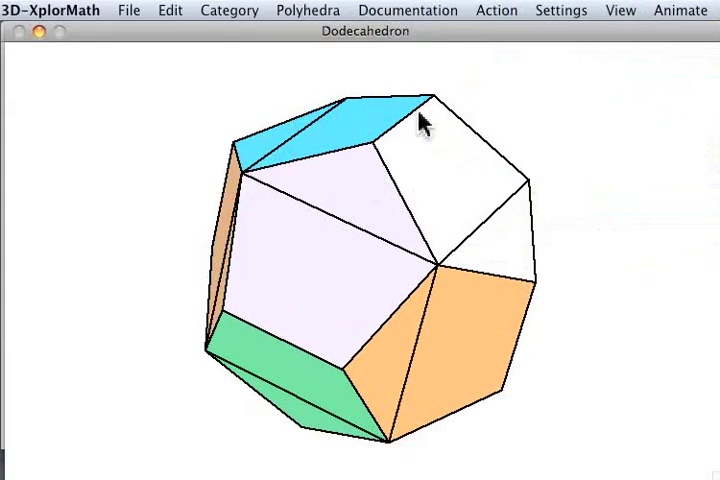
{"action": "mouse_move", "coordinate": [445, 265]}
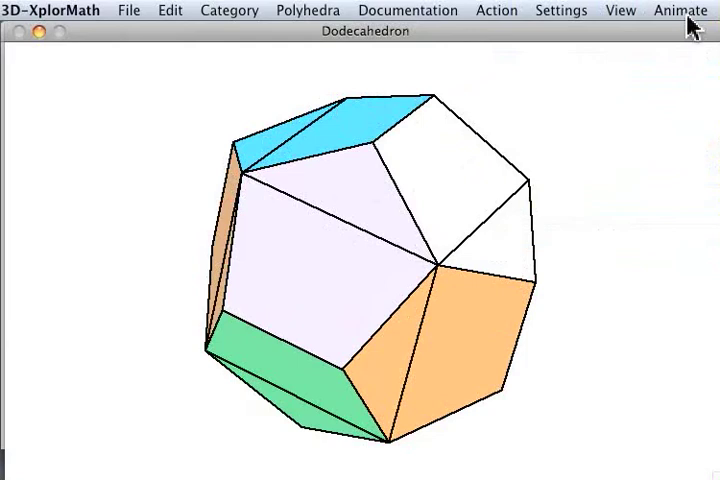
{"action": "left_click", "coordinate": [680, 10]}
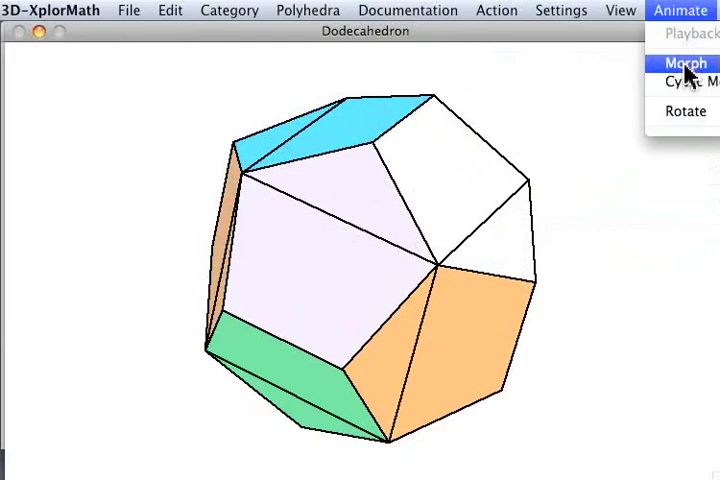
{"action": "left_click", "coordinate": [680, 63]}
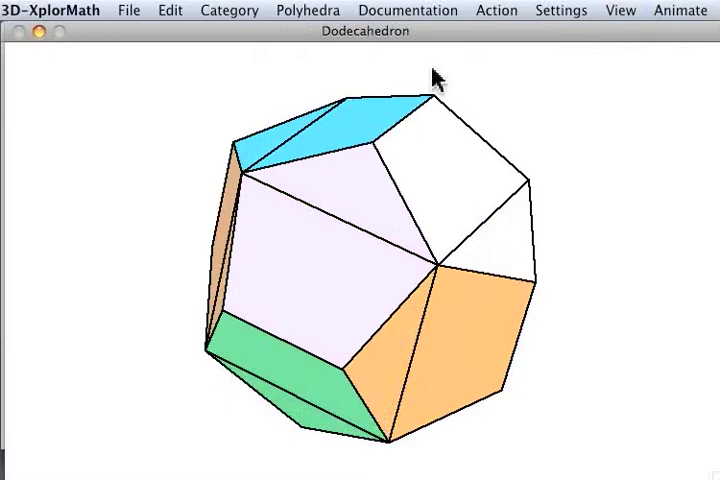
- Load the Epi- and Hypocycloids demo from the Plane Curves menu
{"action": "left_click", "coordinate": [229, 10]}
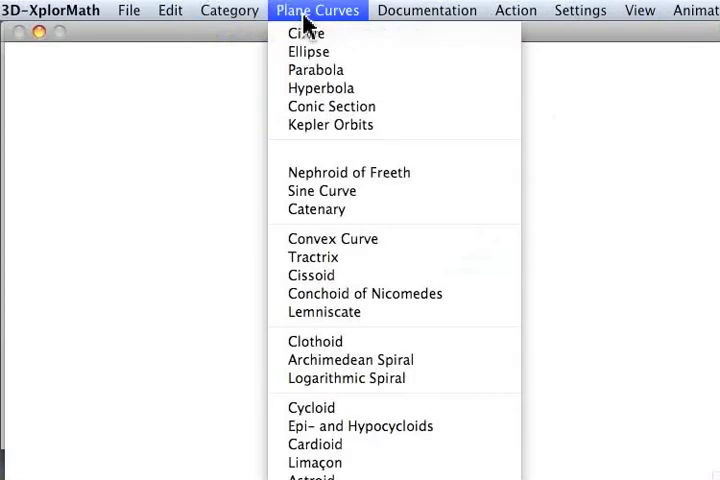
{"action": "mouse_move", "coordinate": [360, 426]}
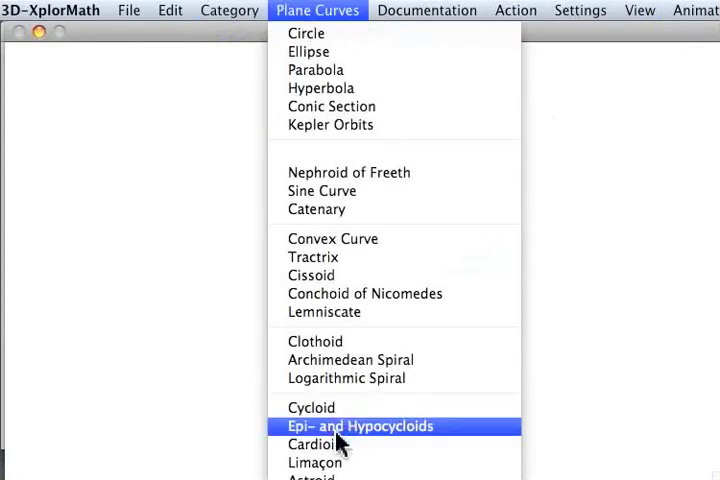
{"action": "left_click", "coordinate": [361, 426]}
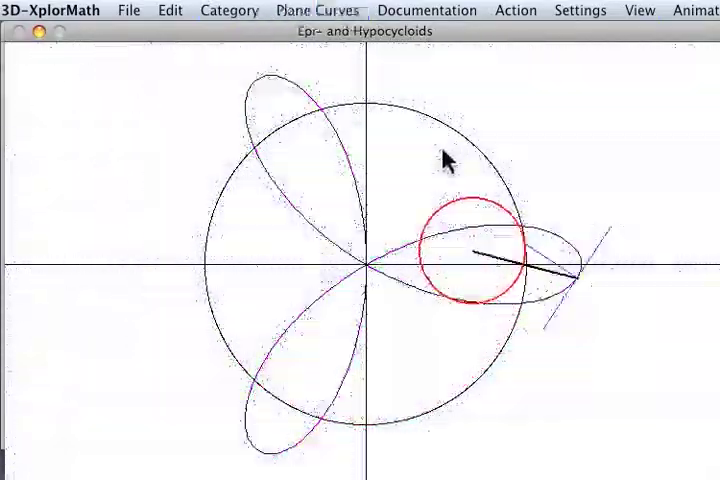
- Load the Lemniscate demo from the Plane Curves menu
{"action": "left_click", "coordinate": [316, 10]}
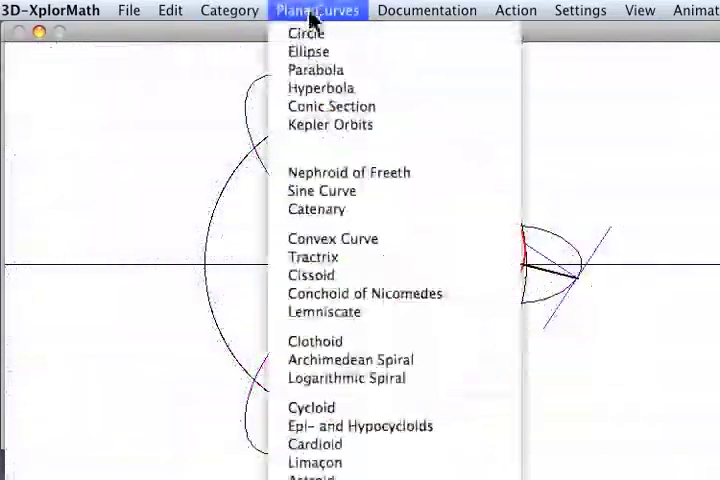
{"action": "left_click", "coordinate": [324, 311]}
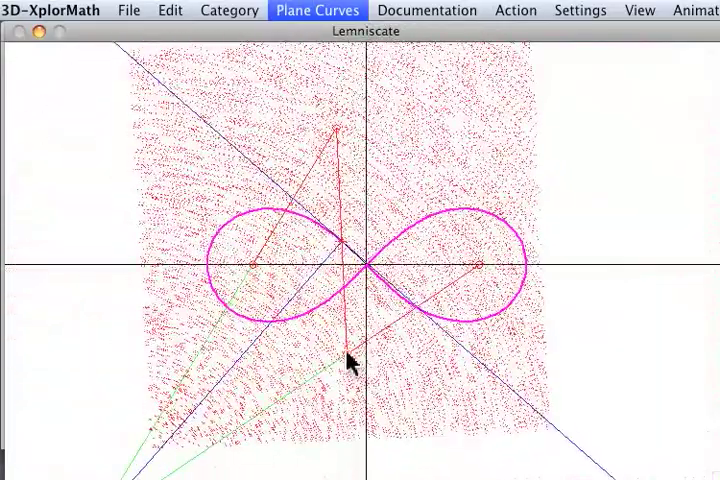
{"action": "mouse_move", "coordinate": [345, 255]}
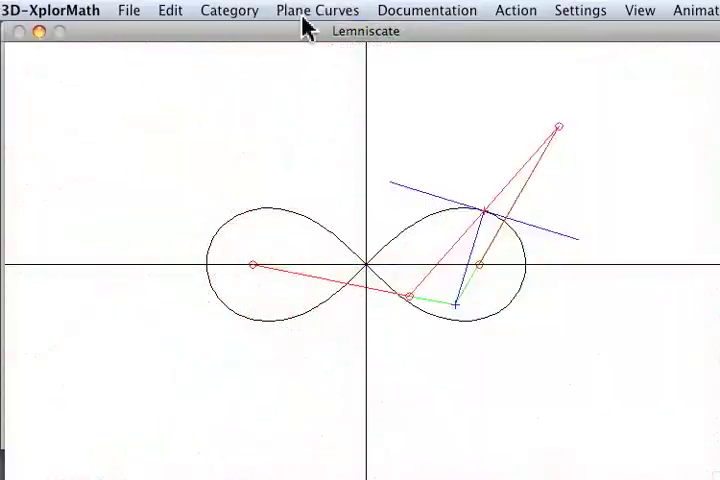
- Load the Convex Curve demo and turn off its axes from the Action menu
{"action": "left_click", "coordinate": [316, 10]}
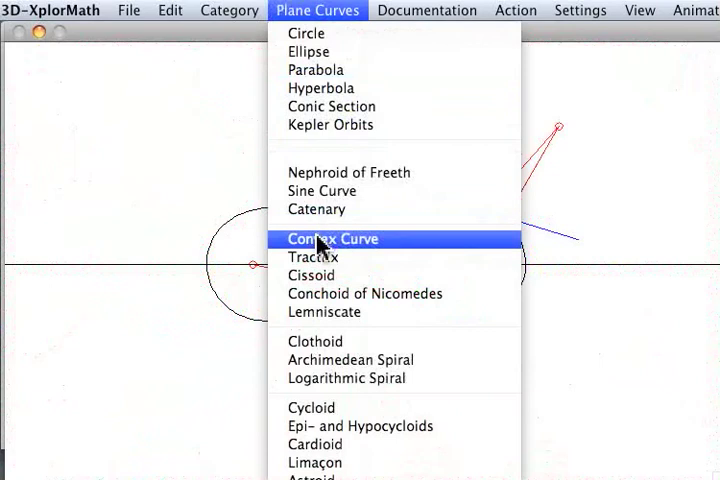
{"action": "left_click", "coordinate": [333, 239]}
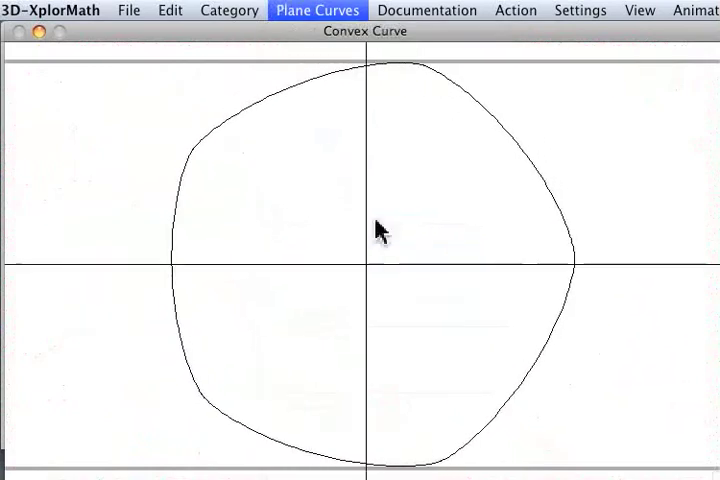
{"action": "mouse_move", "coordinate": [323, 72]}
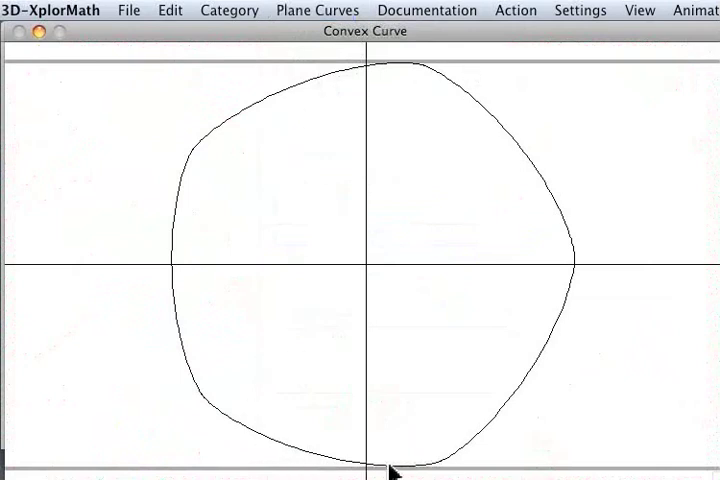
{"action": "mouse_move", "coordinate": [503, 369]}
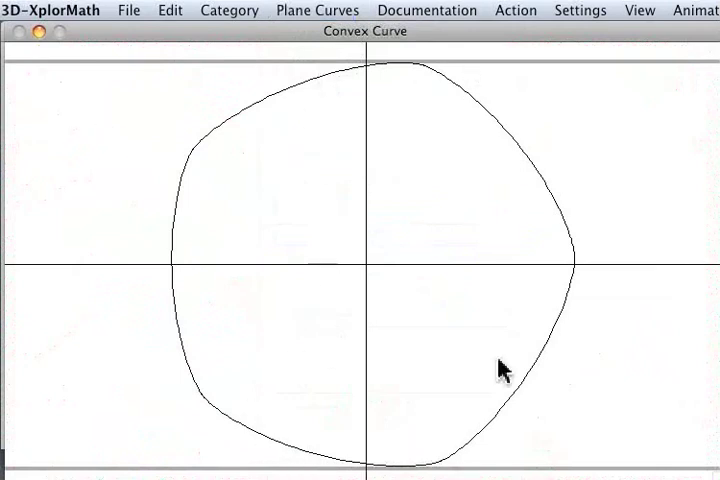
{"action": "mouse_move", "coordinate": [685, 65]}
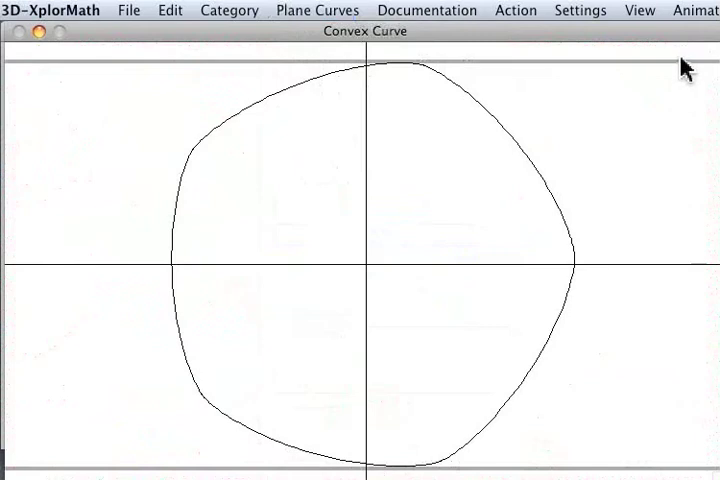
{"action": "mouse_move", "coordinate": [163, 76]}
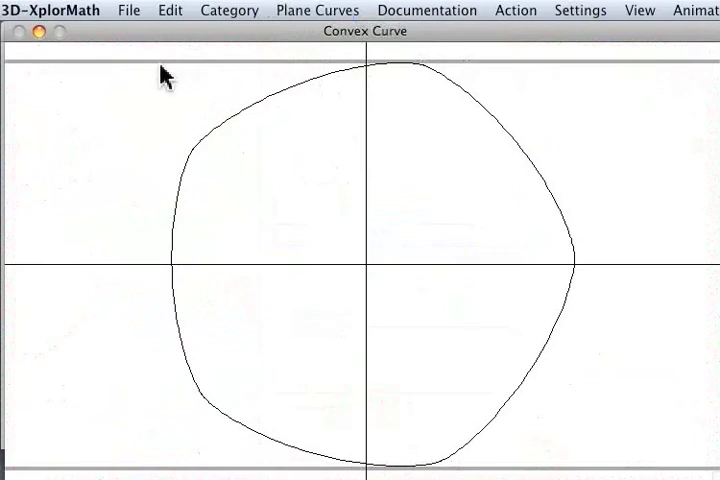
{"action": "mouse_move", "coordinate": [441, 282]}
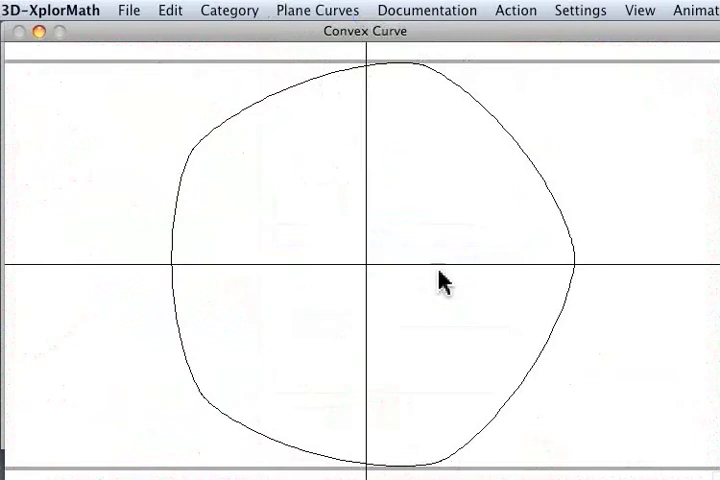
{"action": "left_click", "coordinate": [516, 10]}
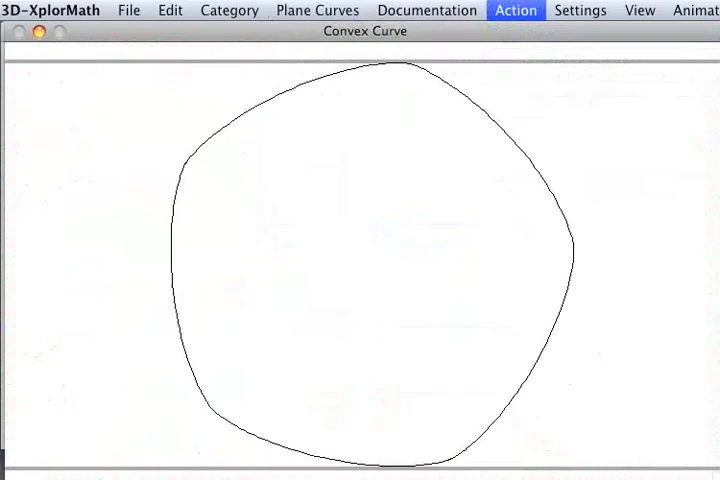
- Switch to Space Curves, load Torus Knot, and show it as a thick curve
{"action": "left_click", "coordinate": [228, 10]}
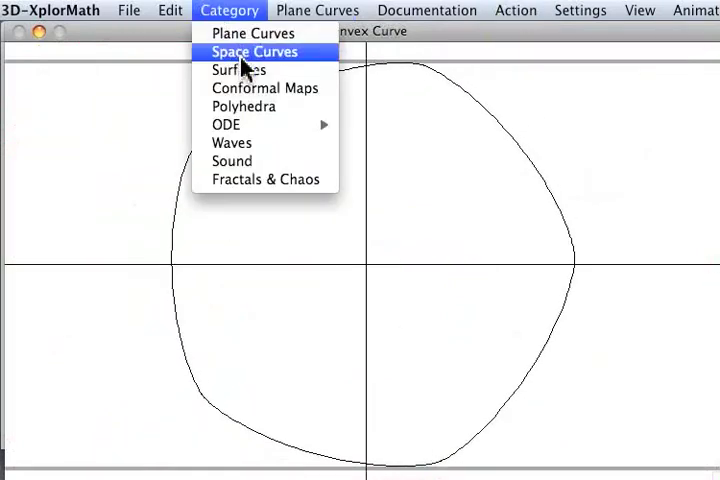
{"action": "left_click", "coordinate": [253, 51]}
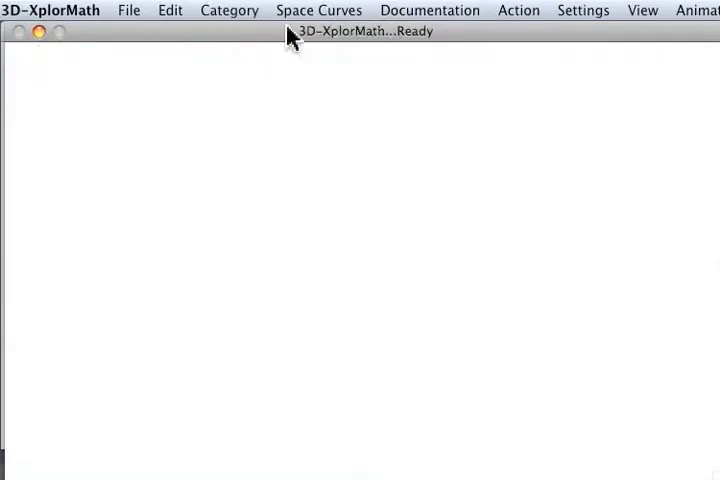
{"action": "left_click", "coordinate": [318, 10]}
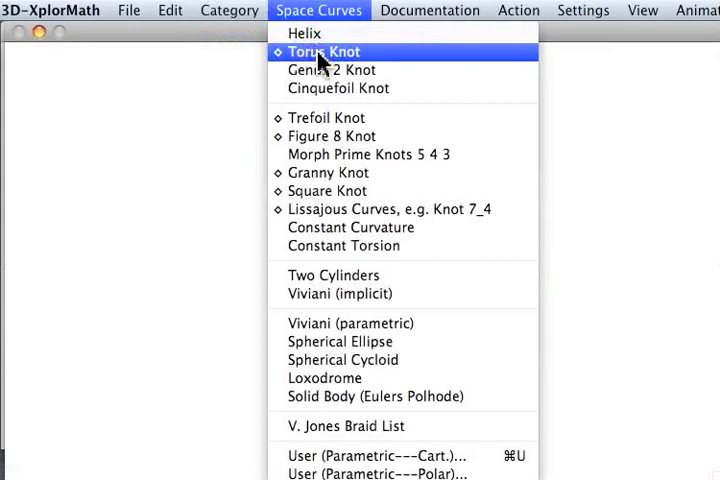
{"action": "left_click", "coordinate": [322, 51]}
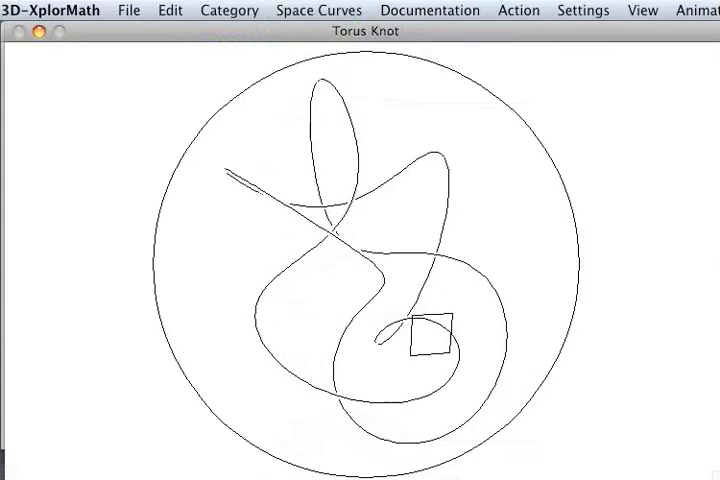
{"action": "left_click", "coordinate": [518, 10]}
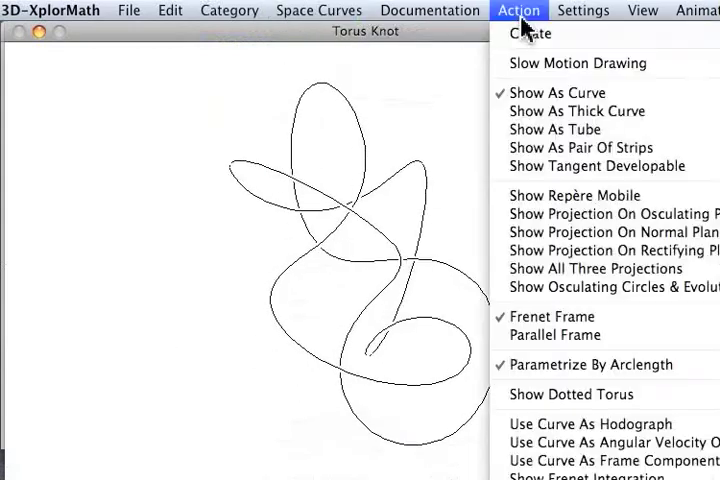
{"action": "left_click", "coordinate": [577, 111]}
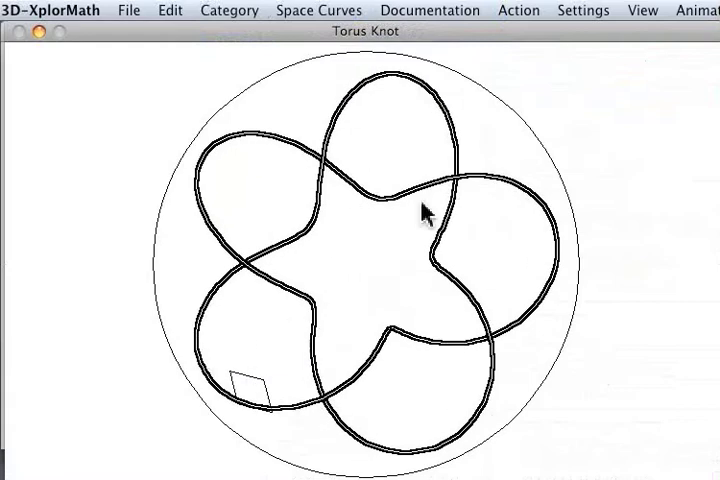
{"action": "mouse_move", "coordinate": [462, 124]}
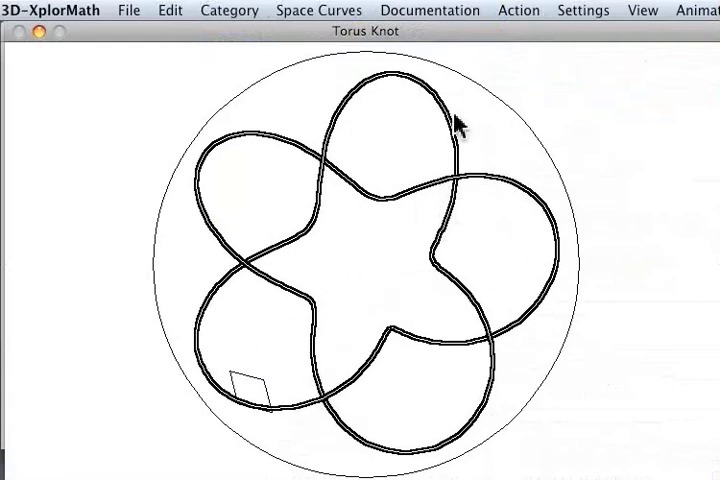
{"action": "mouse_move", "coordinate": [455, 150]}
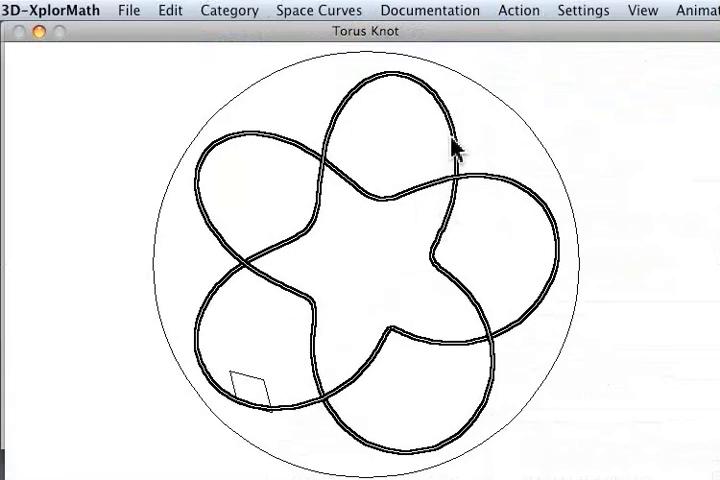
- Choose Show Dotted Torus from the Action menu to surround the knot
{"action": "left_click", "coordinate": [518, 10]}
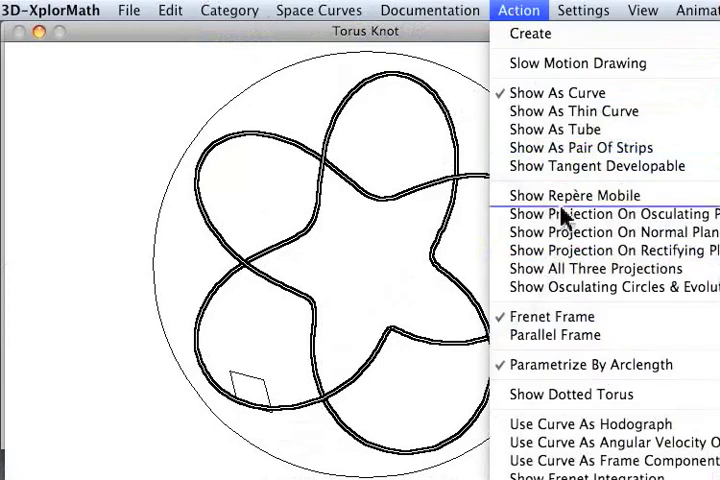
{"action": "left_click", "coordinate": [571, 394]}
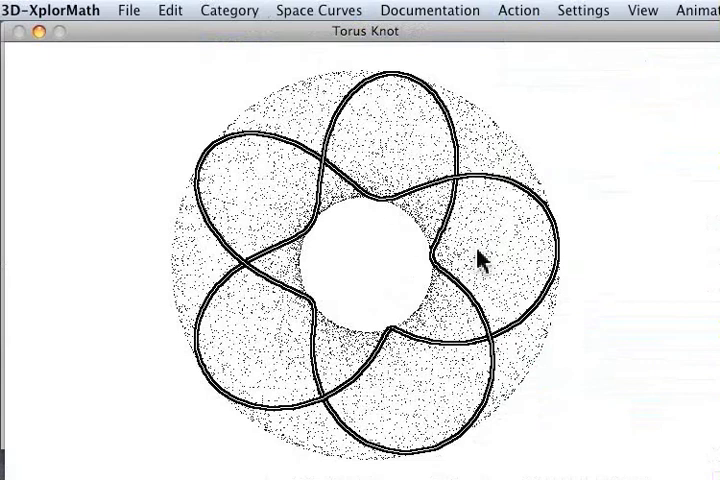
{"action": "mouse_move", "coordinate": [305, 333]}
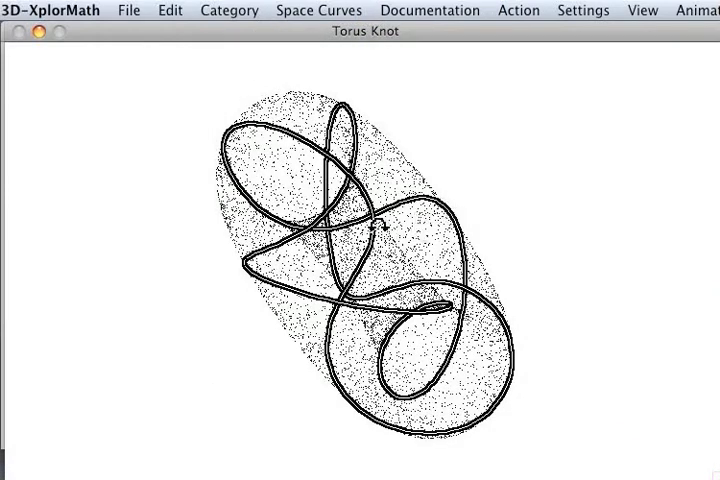
- Render the torus knot as a multicoloured ribbon and open the surface demos list
{"action": "left_click", "coordinate": [519, 10]}
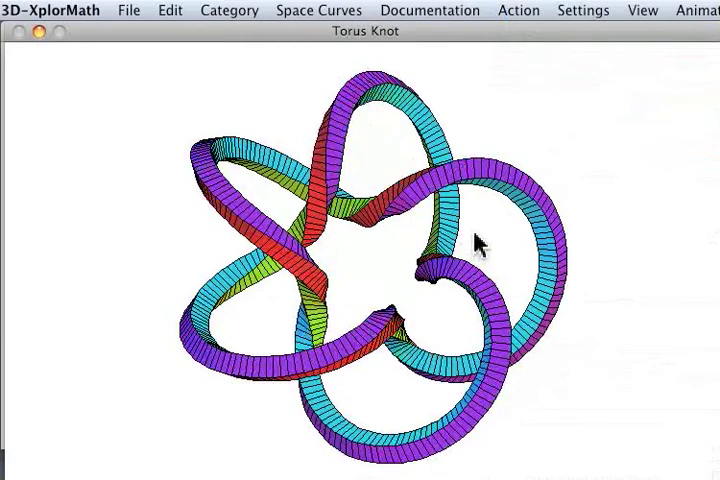
{"action": "left_click", "coordinate": [318, 10]}
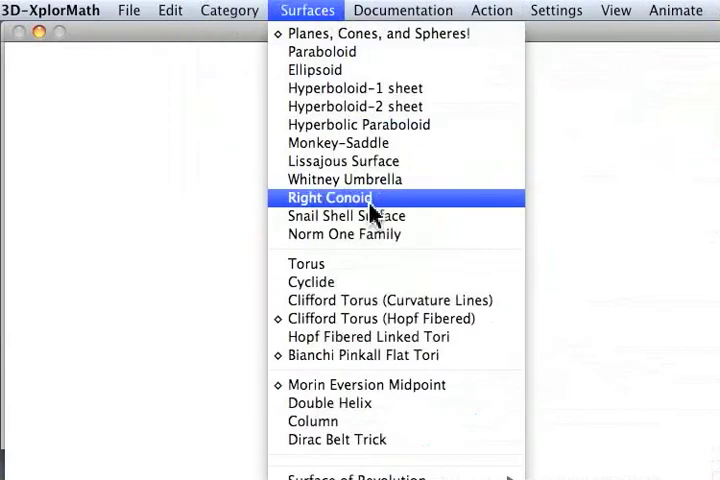
- Load the Snail Shell Surface demo and reopen the Surfaces menu
{"action": "left_click", "coordinate": [329, 197]}
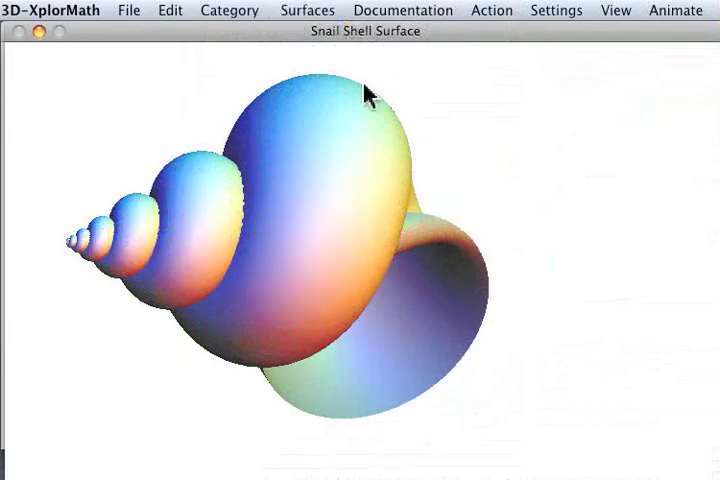
{"action": "left_click", "coordinate": [306, 10]}
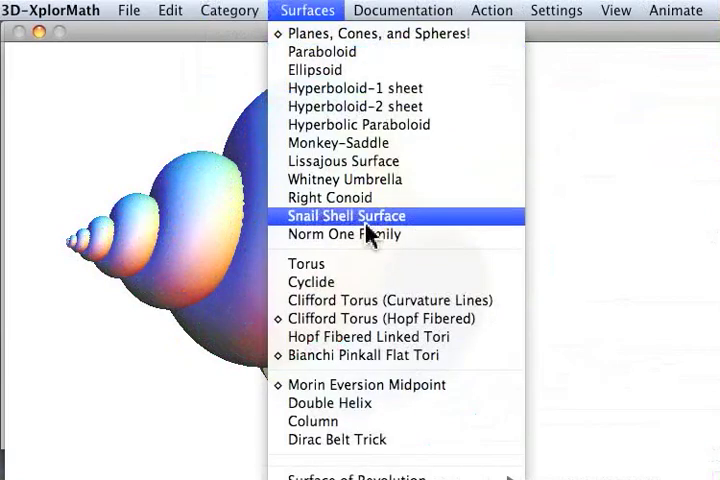
- Show the rainbow-striped Hopf Fibered Linked Tori, then reopen the Surfaces list
{"action": "left_click", "coordinate": [375, 336]}
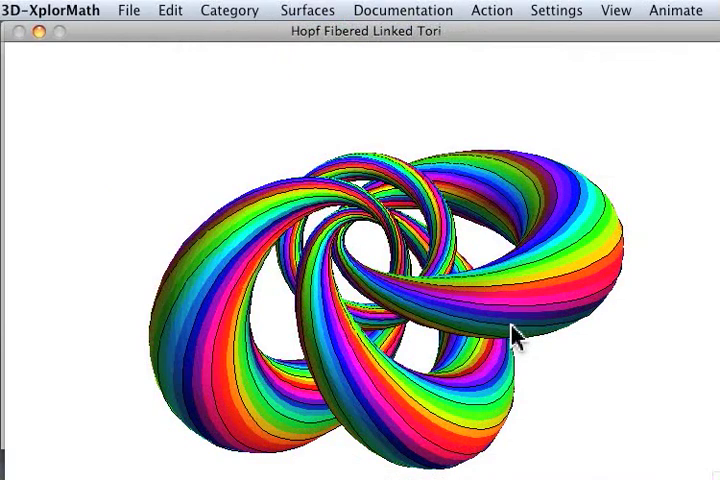
{"action": "mouse_move", "coordinate": [252, 323]}
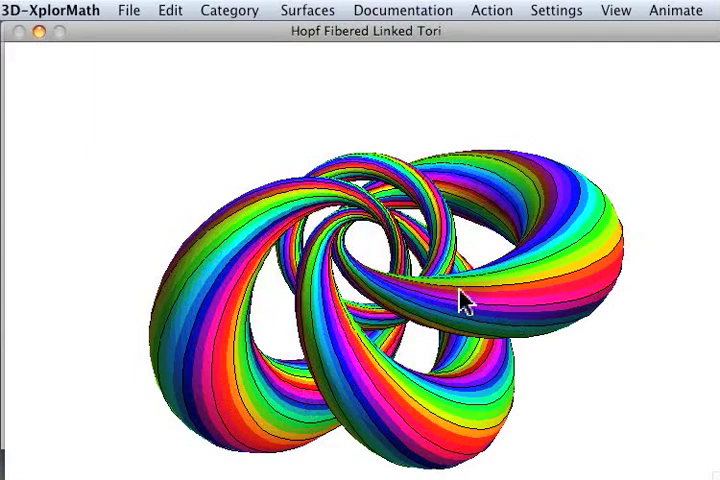
{"action": "mouse_move", "coordinate": [385, 310]}
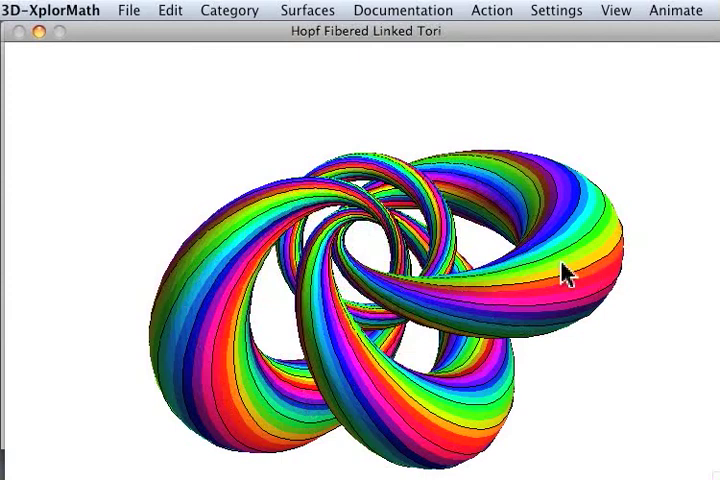
{"action": "mouse_move", "coordinate": [565, 277]}
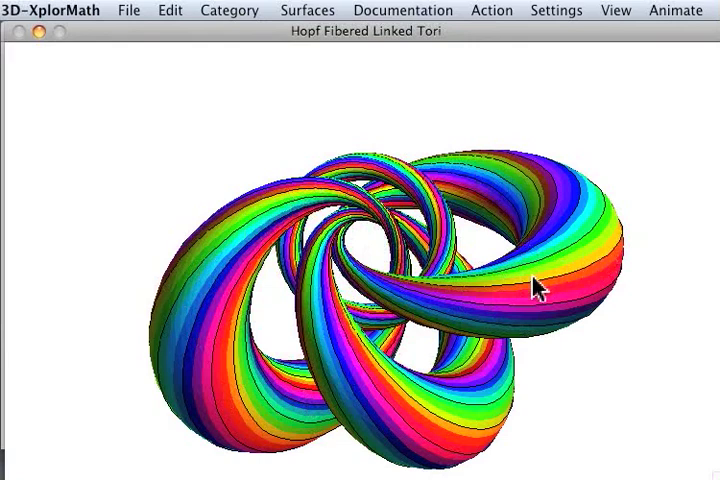
{"action": "mouse_move", "coordinate": [580, 190]}
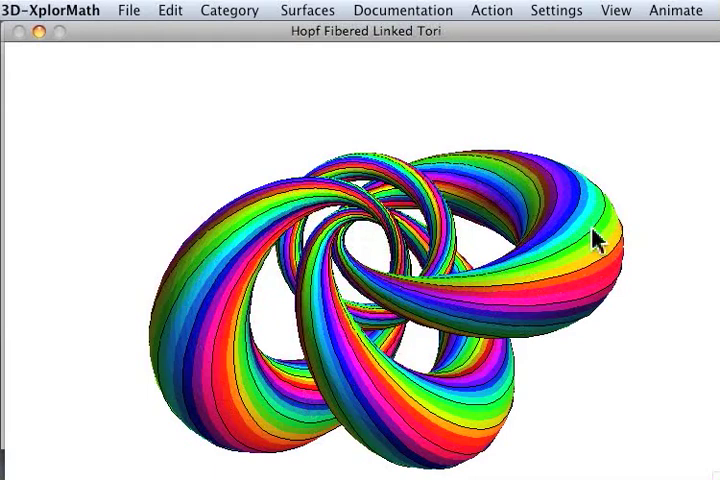
{"action": "mouse_move", "coordinate": [555, 315]}
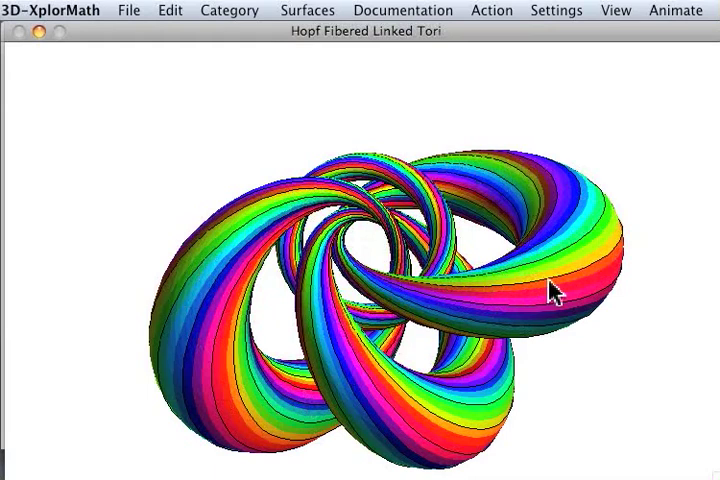
{"action": "left_click", "coordinate": [305, 10]}
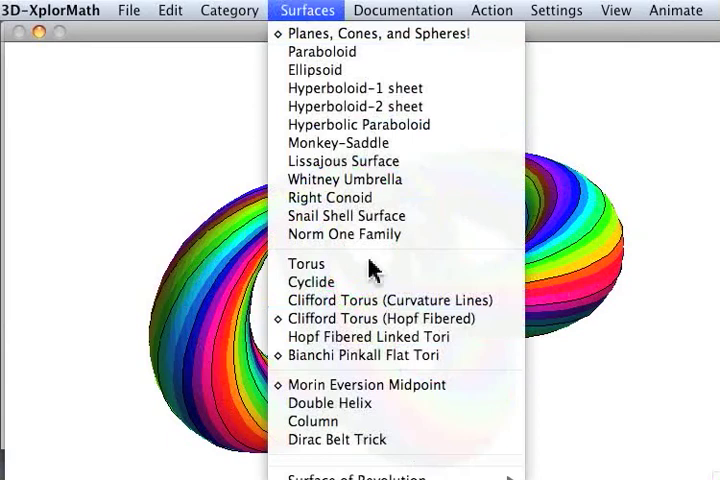
- Show Bianchi Pinkall Flat Tori and change its parameters for a plumper three-lobed torus
{"action": "left_click", "coordinate": [360, 336]}
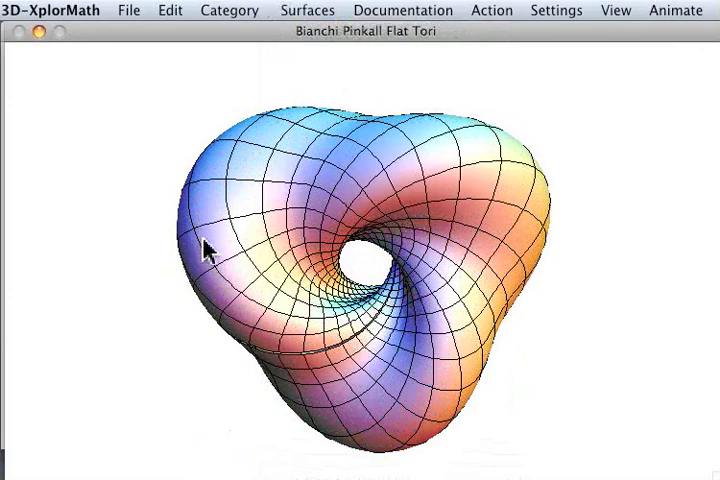
{"action": "mouse_move", "coordinate": [497, 20]}
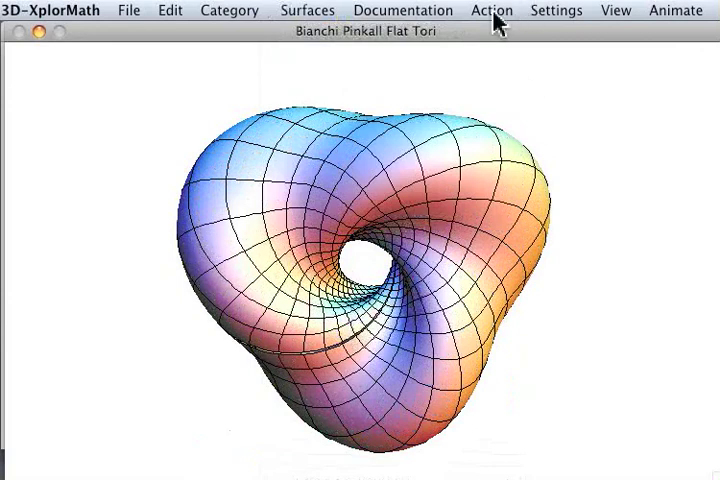
{"action": "left_click", "coordinate": [555, 10]}
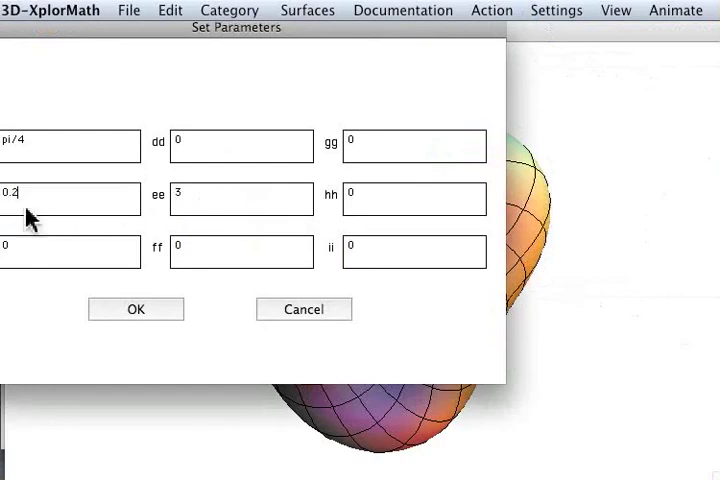
{"action": "left_click", "coordinate": [136, 309]}
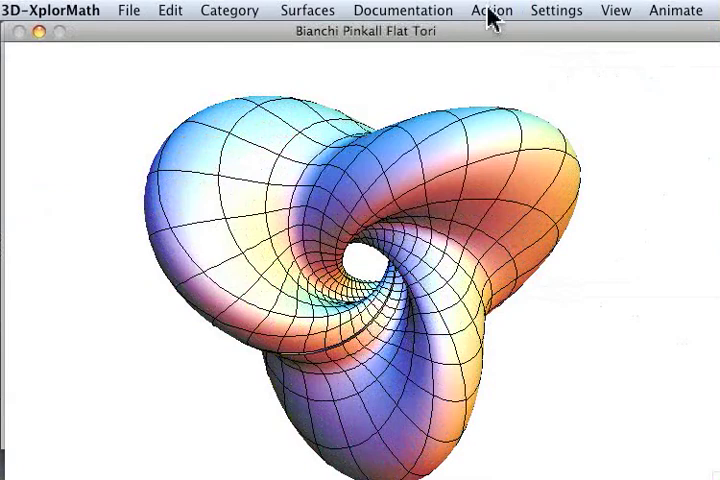
- Apply red, orange and green stripe coloration formulas to the torus, then reopen Surfaces
{"action": "left_click", "coordinate": [490, 10]}
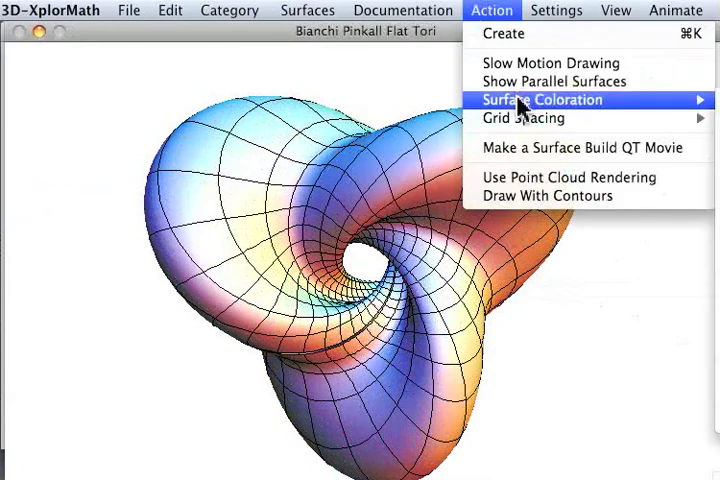
{"action": "mouse_move", "coordinate": [522, 118]}
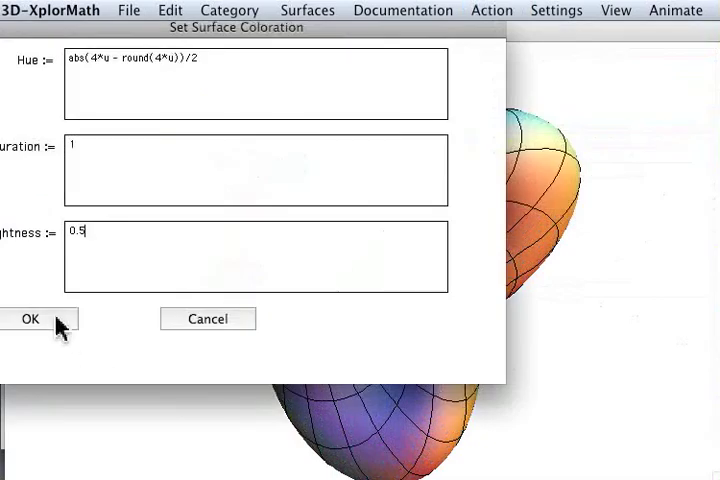
{"action": "left_click", "coordinate": [30, 319]}
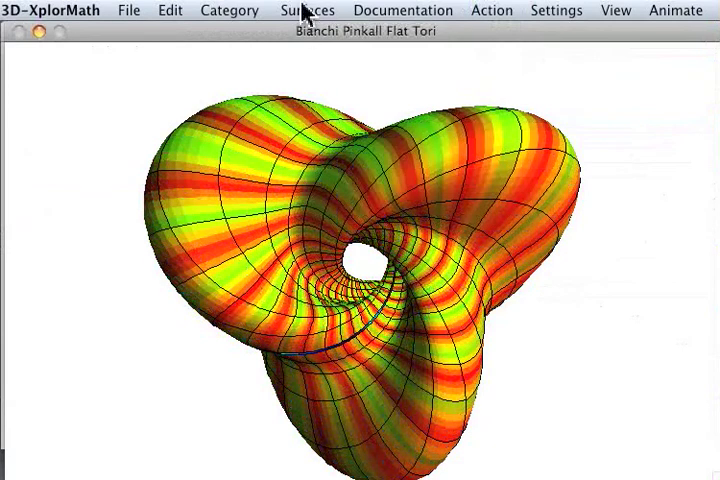
{"action": "left_click", "coordinate": [306, 10]}
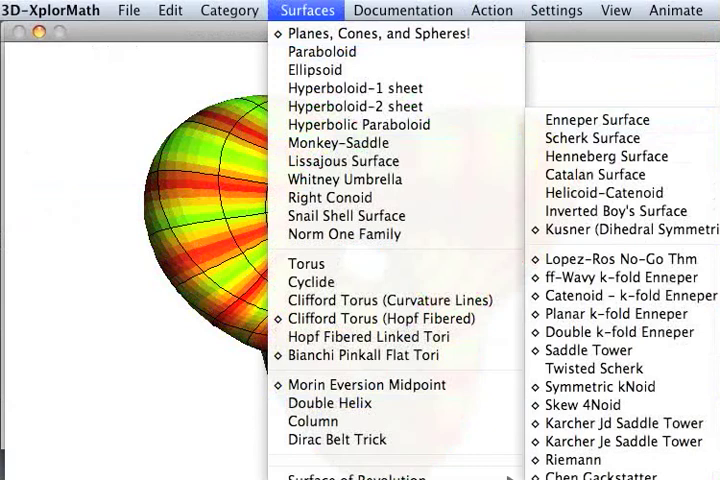
- Render the two-holed, three-tiered Costa minimal surface in place of the flat torus
{"action": "left_click", "coordinate": [356, 355]}
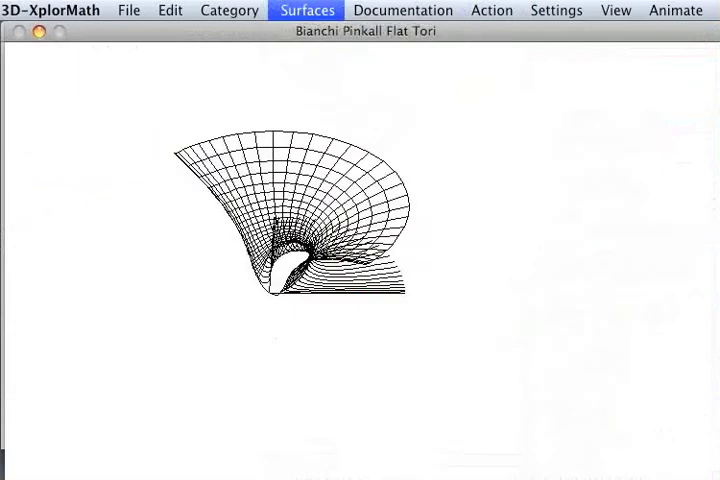
{"action": "left_click", "coordinate": [307, 10]}
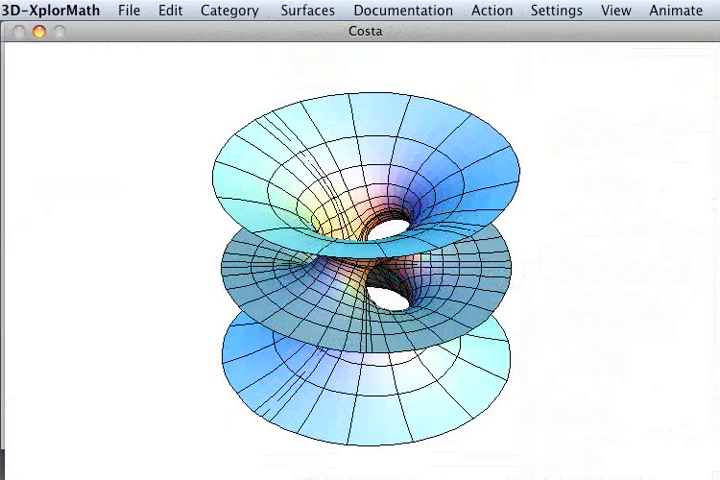
{"action": "mouse_move", "coordinate": [318, 22]}
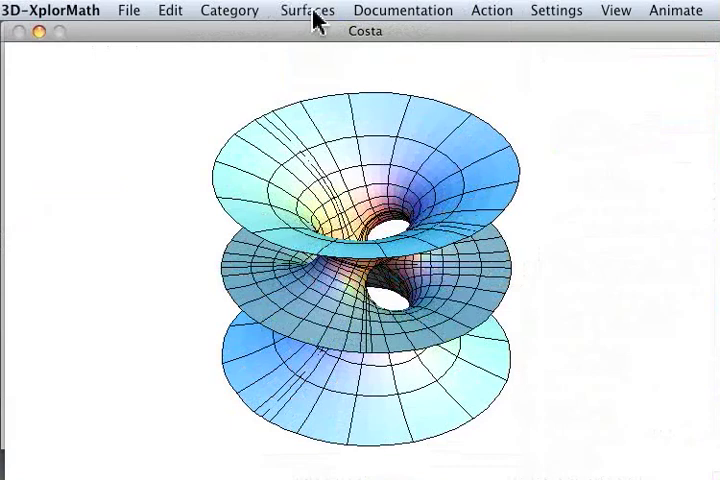
{"action": "left_click", "coordinate": [307, 10]}
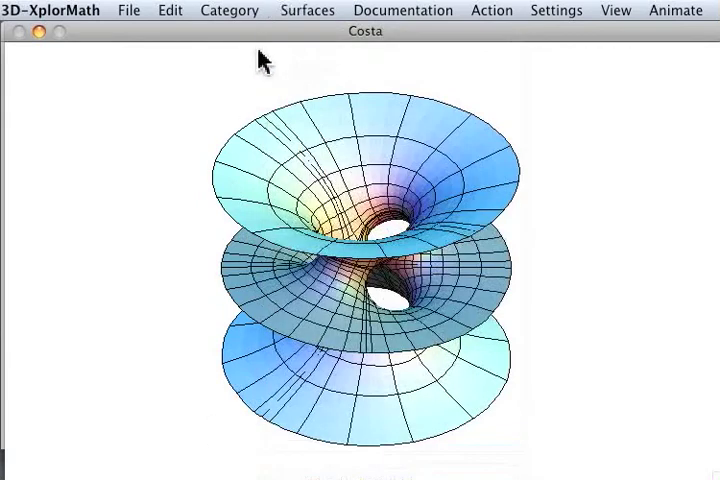
{"action": "mouse_move", "coordinate": [230, 18]}
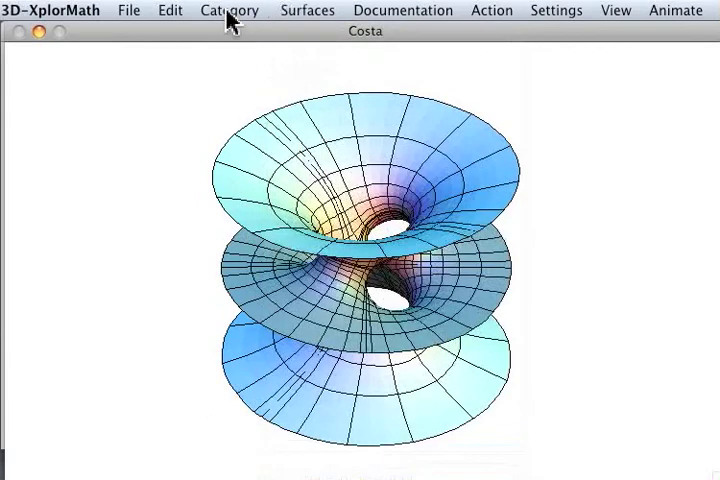
- Switch the demo category to Fractals & Chaos to list its fractal demos
{"action": "left_click", "coordinate": [228, 10]}
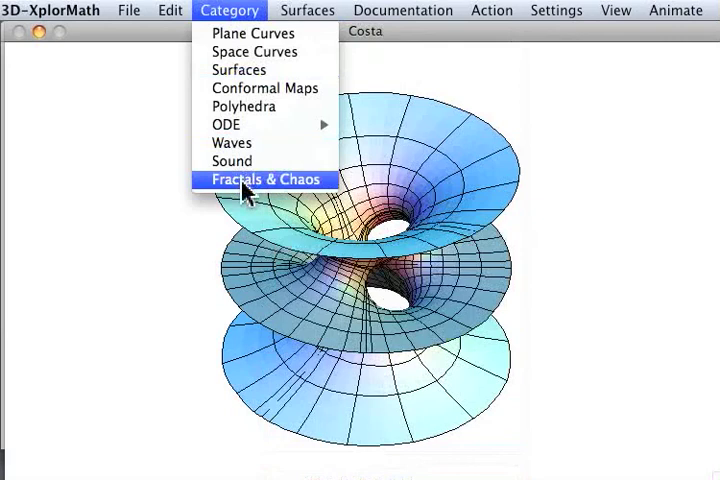
{"action": "left_click", "coordinate": [264, 179]}
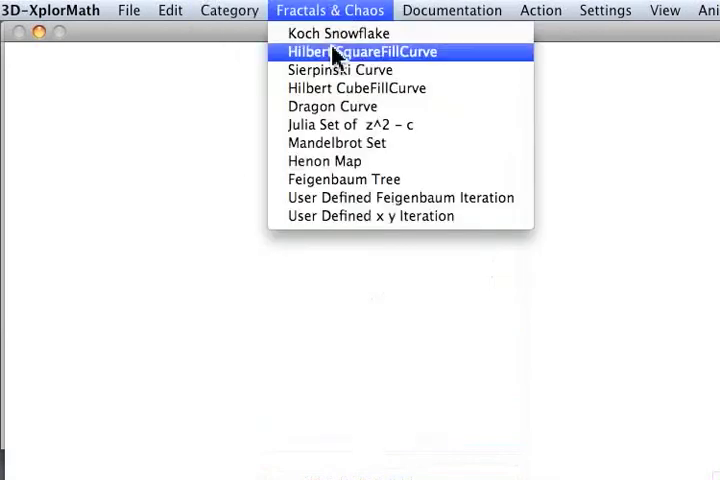
{"action": "mouse_move", "coordinate": [335, 124]}
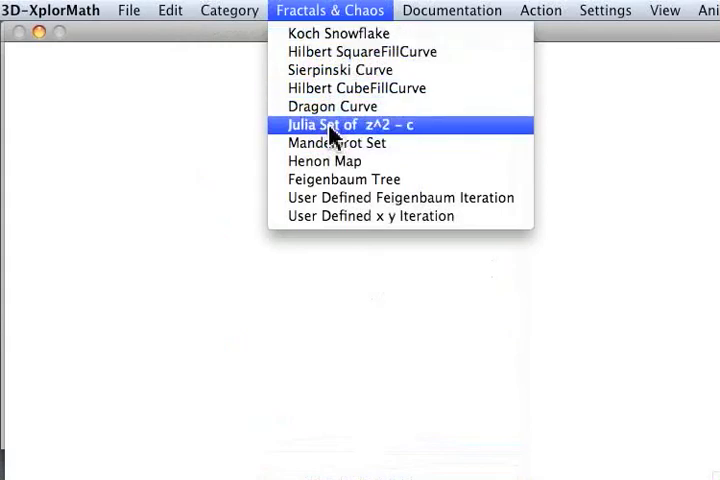
{"action": "mouse_move", "coordinate": [334, 216]}
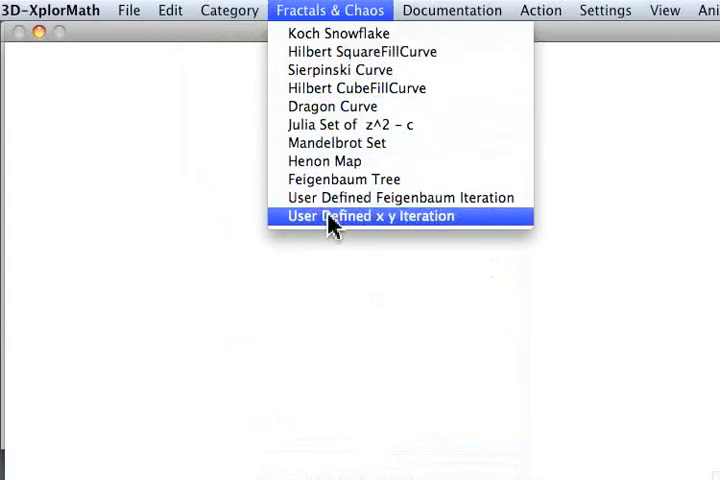
{"action": "mouse_move", "coordinate": [352, 70]}
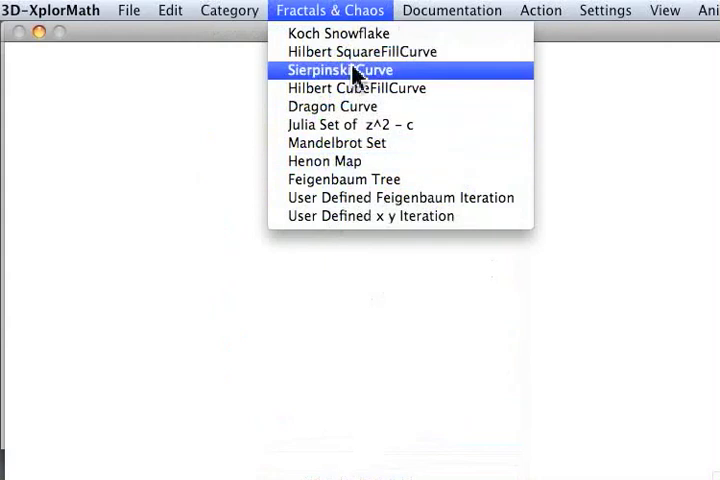
{"action": "mouse_move", "coordinate": [350, 51]}
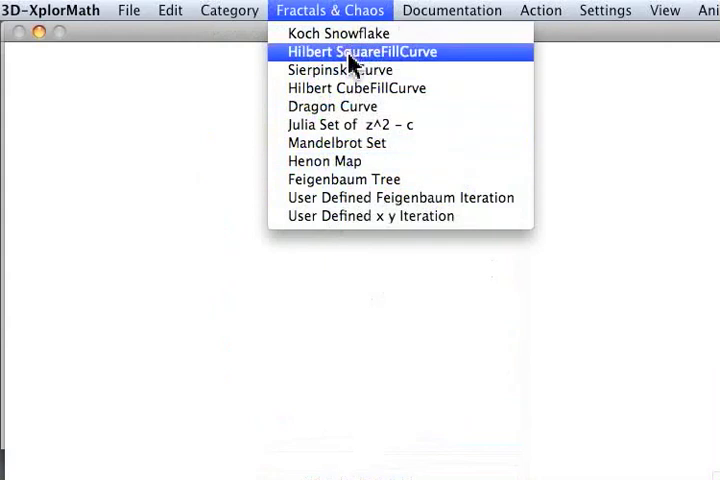
- Draw the Hilbert SquareFillCurve as a multicoloured space-filling maze on black
{"action": "left_click", "coordinate": [367, 51]}
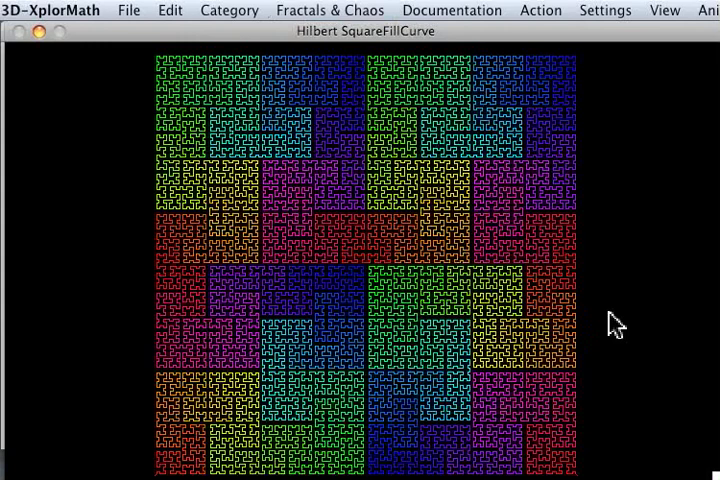
{"action": "mouse_move", "coordinate": [607, 330]}
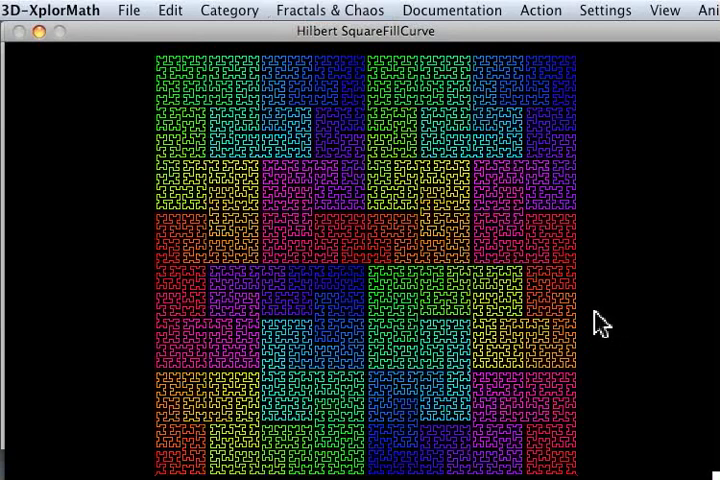
{"action": "mouse_move", "coordinate": [378, 262]}
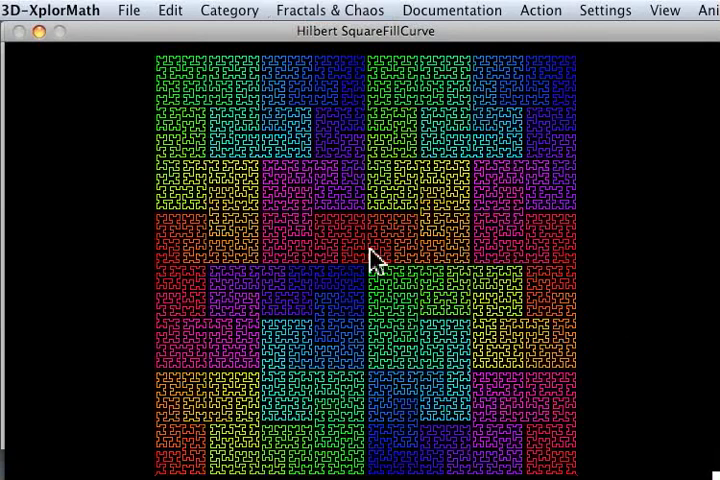
{"action": "mouse_move", "coordinate": [370, 275]}
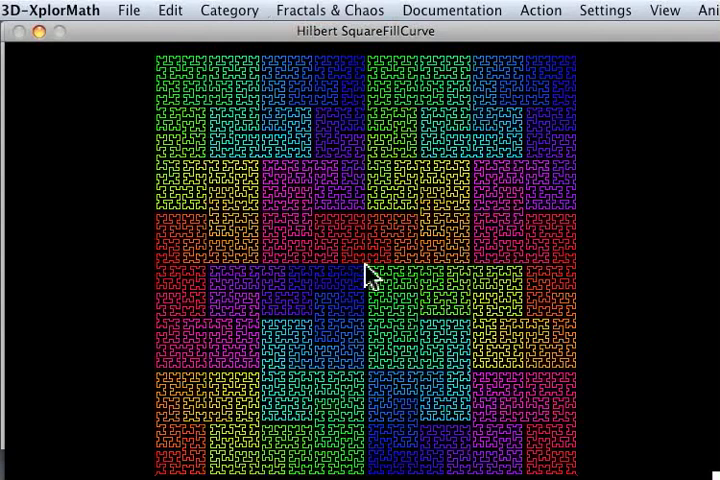
{"action": "mouse_move", "coordinate": [372, 135]}
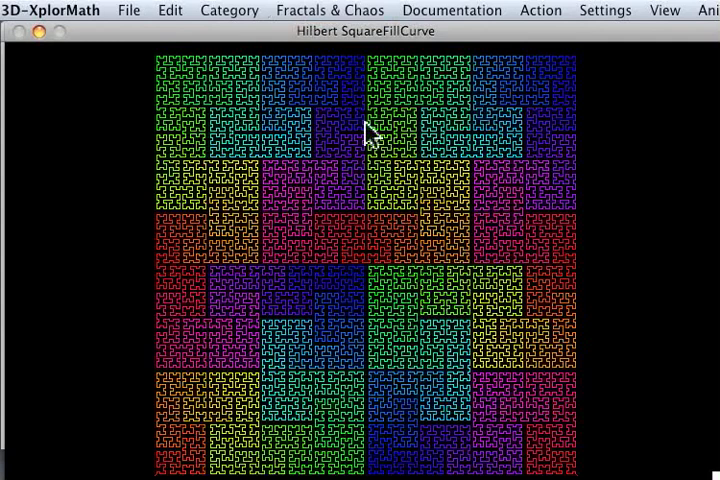
{"action": "mouse_move", "coordinate": [432, 130]}
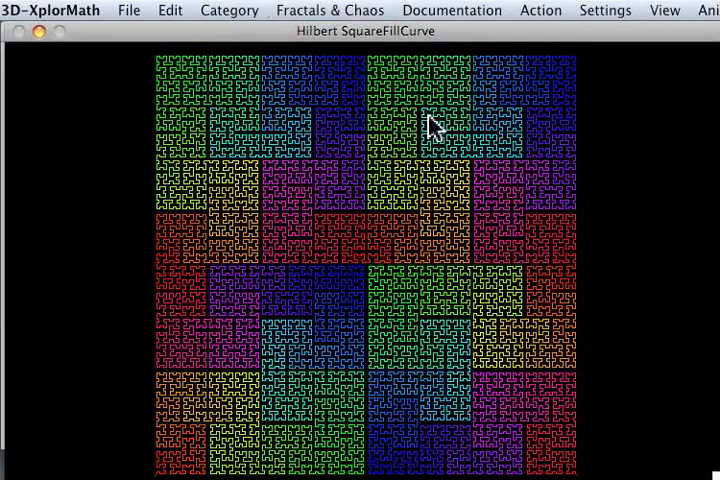
{"action": "mouse_move", "coordinate": [402, 85]}
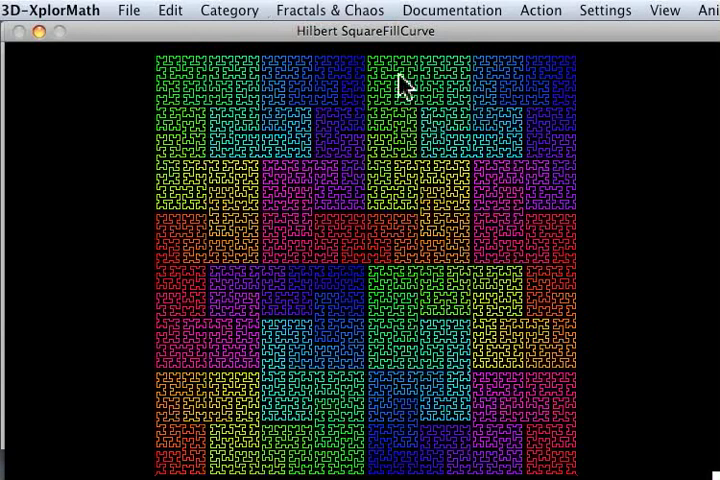
- Open the Julia Set of z^2 - c demo from the Fractals & Chaos menu
{"action": "left_click", "coordinate": [329, 11]}
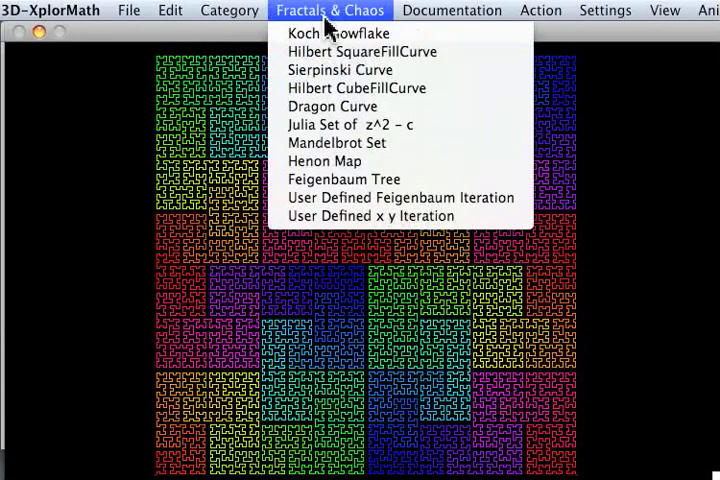
{"action": "left_click", "coordinate": [363, 51]}
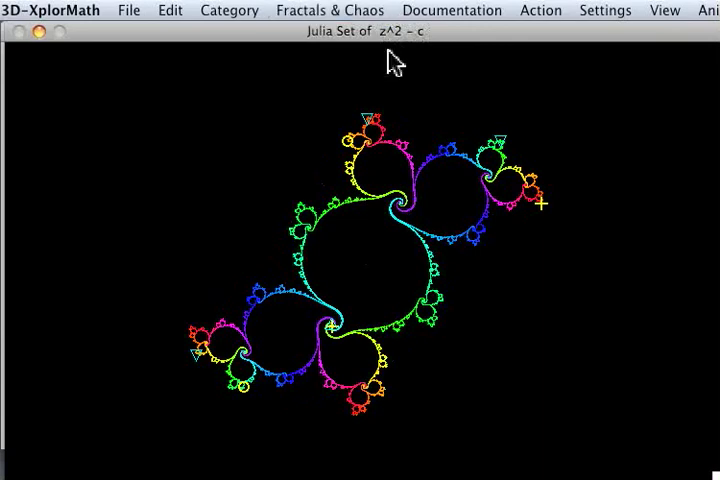
{"action": "mouse_move", "coordinate": [555, 20]}
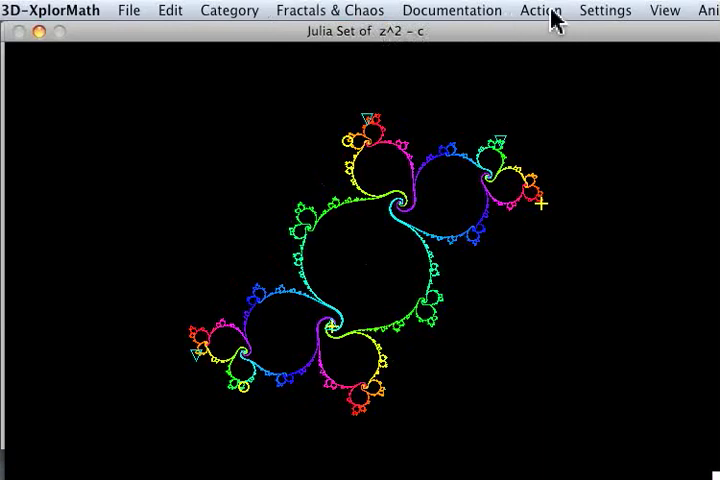
- Enable Iterate Mouse Point Forward to plot white orbit dots on the Julia set
{"action": "left_click", "coordinate": [540, 10]}
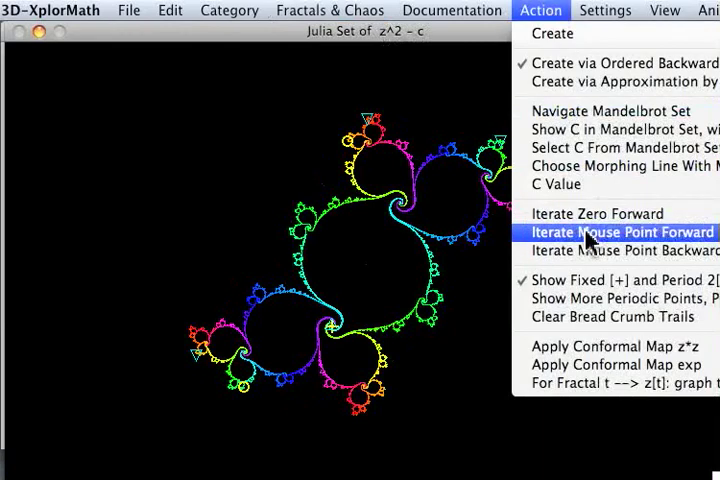
{"action": "left_click", "coordinate": [611, 232]}
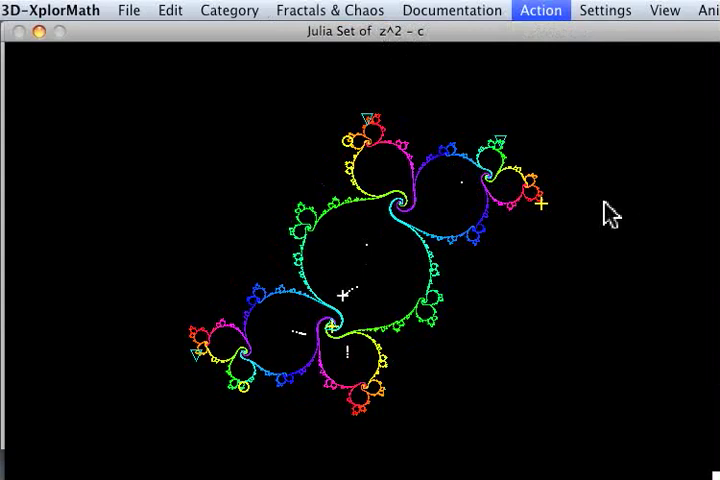
{"action": "mouse_move", "coordinate": [378, 53]}
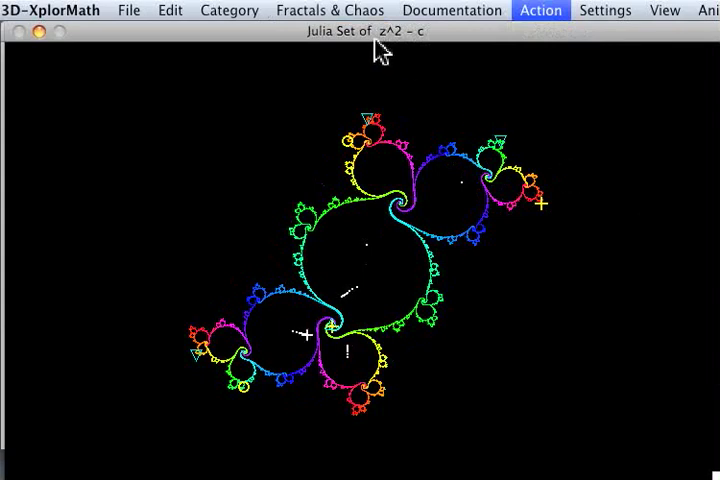
{"action": "mouse_move", "coordinate": [481, 192]}
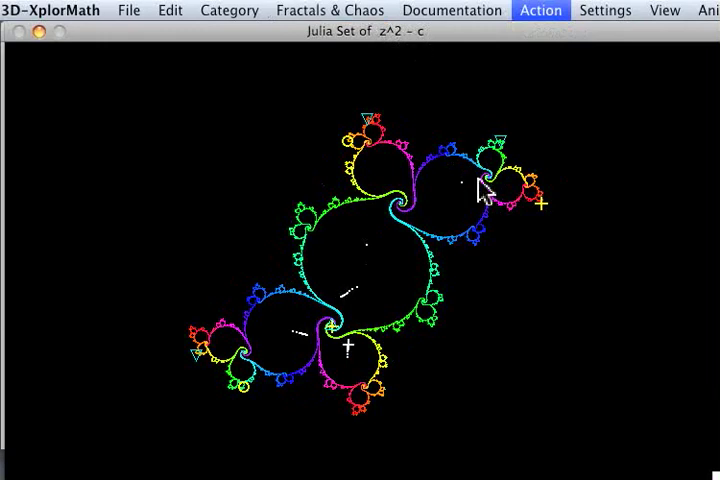
{"action": "mouse_move", "coordinate": [330, 300]}
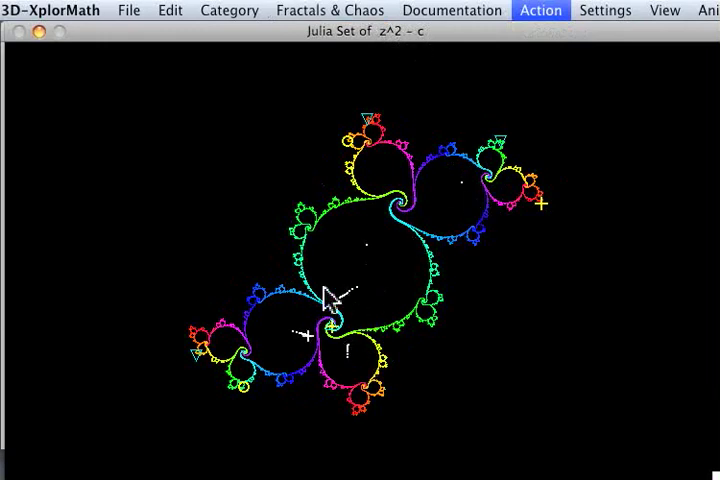
{"action": "mouse_move", "coordinate": [360, 345]}
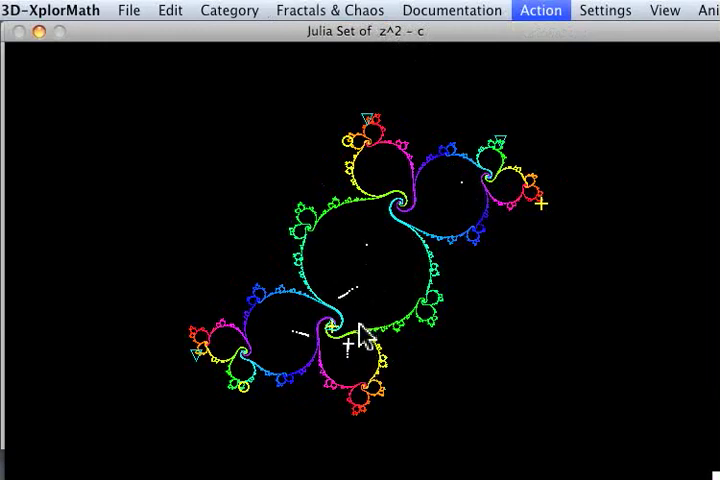
{"action": "mouse_move", "coordinate": [430, 355]}
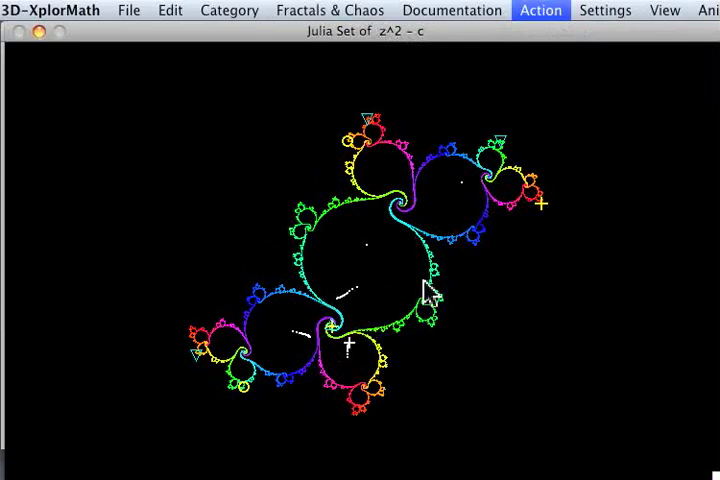
{"action": "mouse_move", "coordinate": [405, 292]}
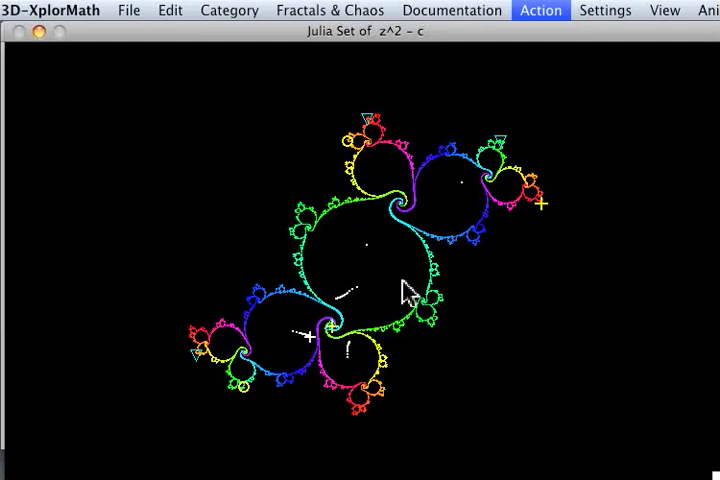
{"action": "mouse_move", "coordinate": [395, 180]}
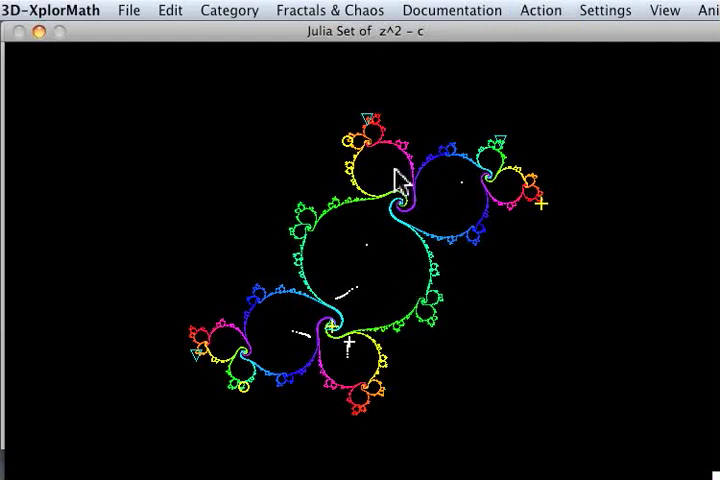
{"action": "mouse_move", "coordinate": [520, 45]}
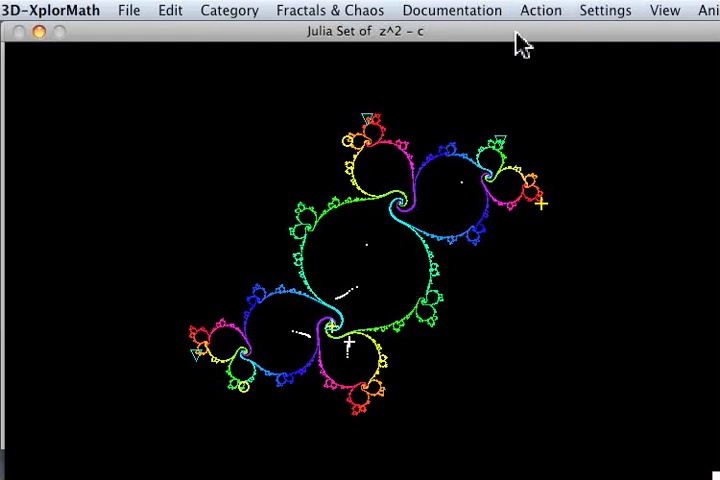
{"action": "mouse_move", "coordinate": [310, 285]}
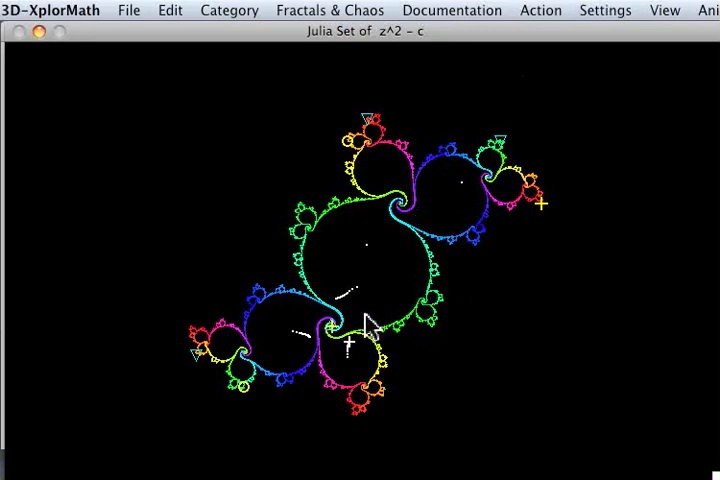
{"action": "mouse_move", "coordinate": [75, 430]}
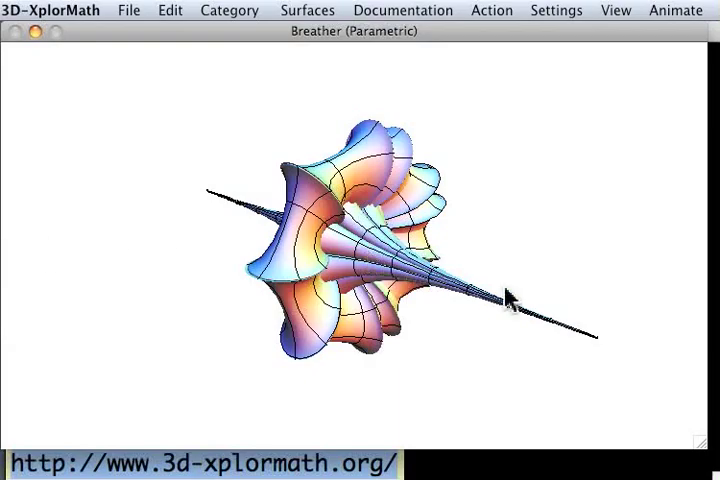
{"action": "mouse_move", "coordinate": [570, 188]}
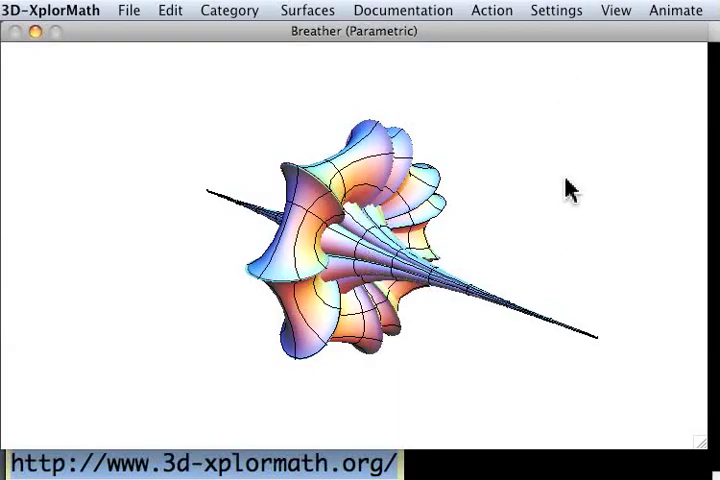